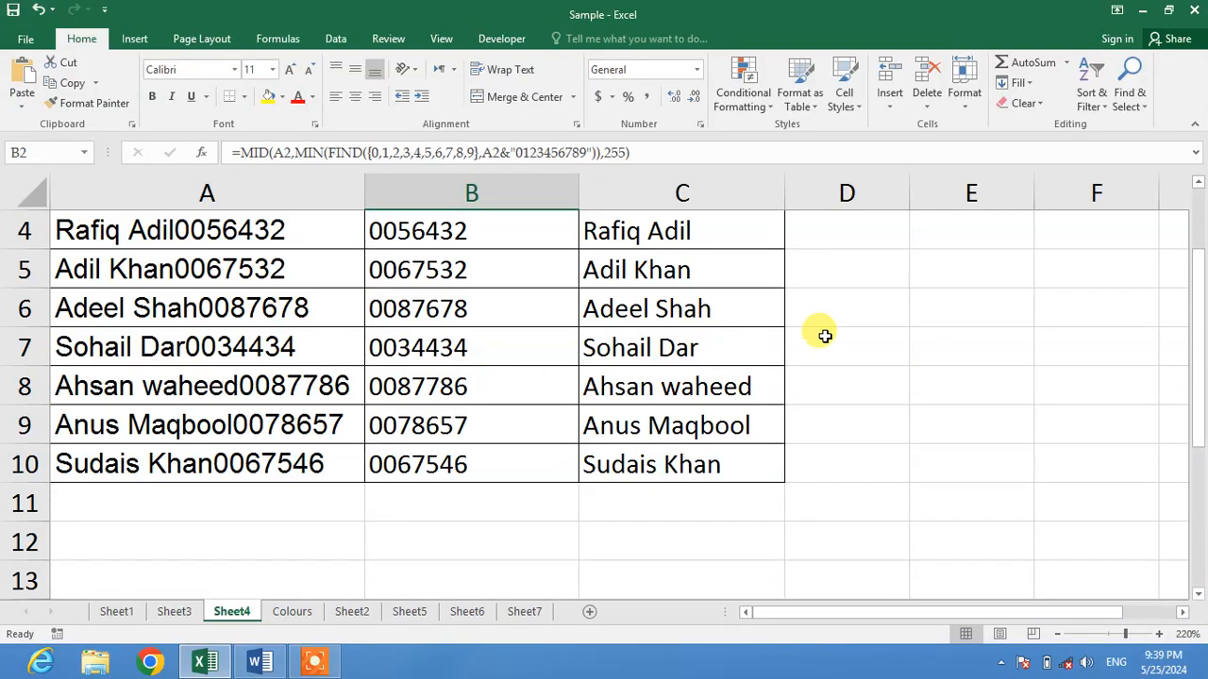
Clear the filled ID and name results in B5:C10, keeping row 4's formulas
{"action": "left_click", "coordinate": [845, 347]}
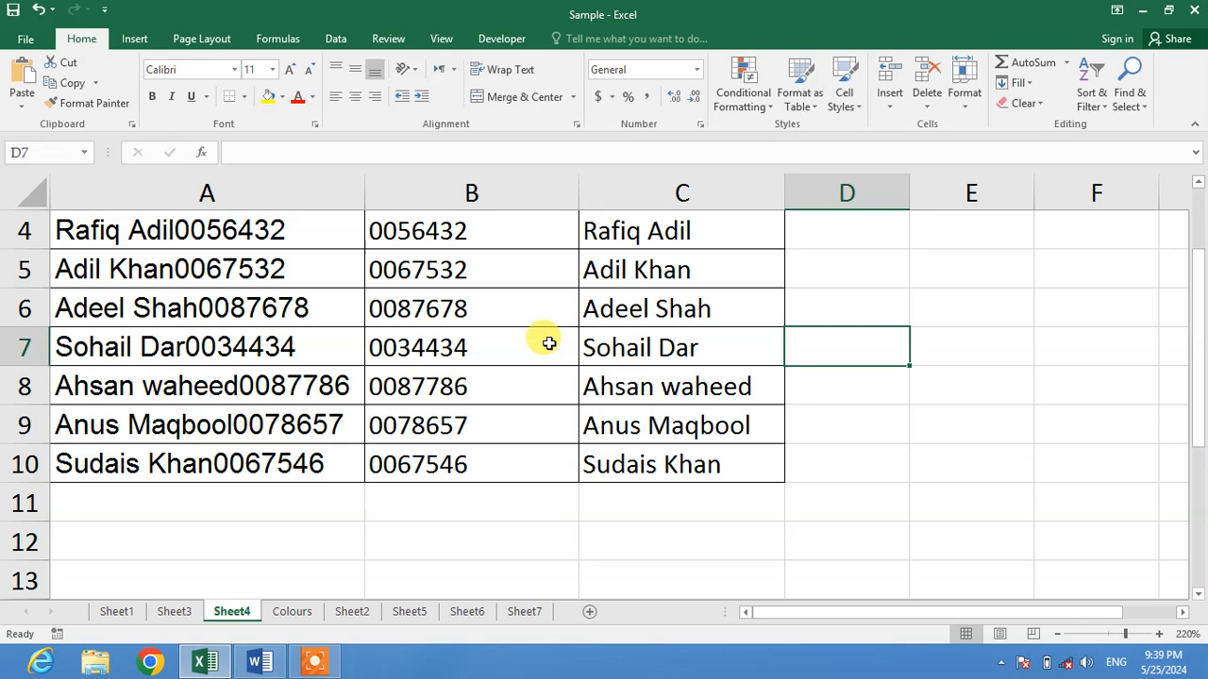
{"action": "mouse_move", "coordinate": [309, 283]}
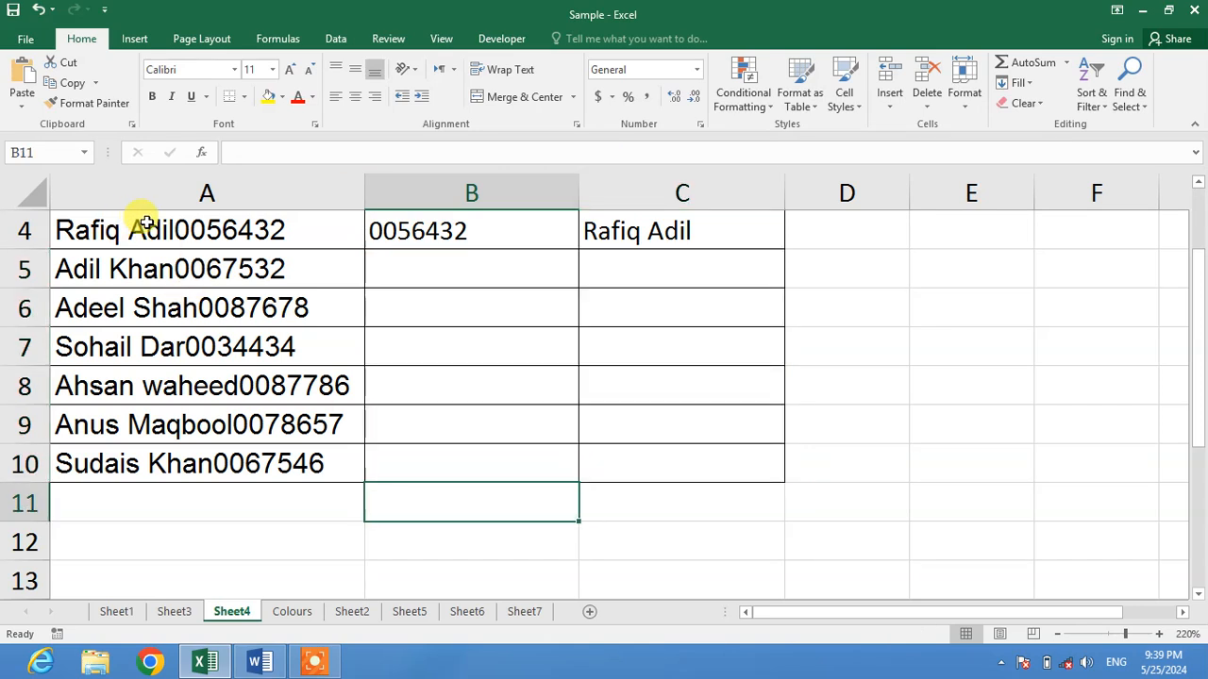
Select the combined name-and-ID entries in rows 4 to 10, then drop the selection
{"action": "left_click_drag", "start_coordinate": [206, 230], "coordinate": [205, 464]}
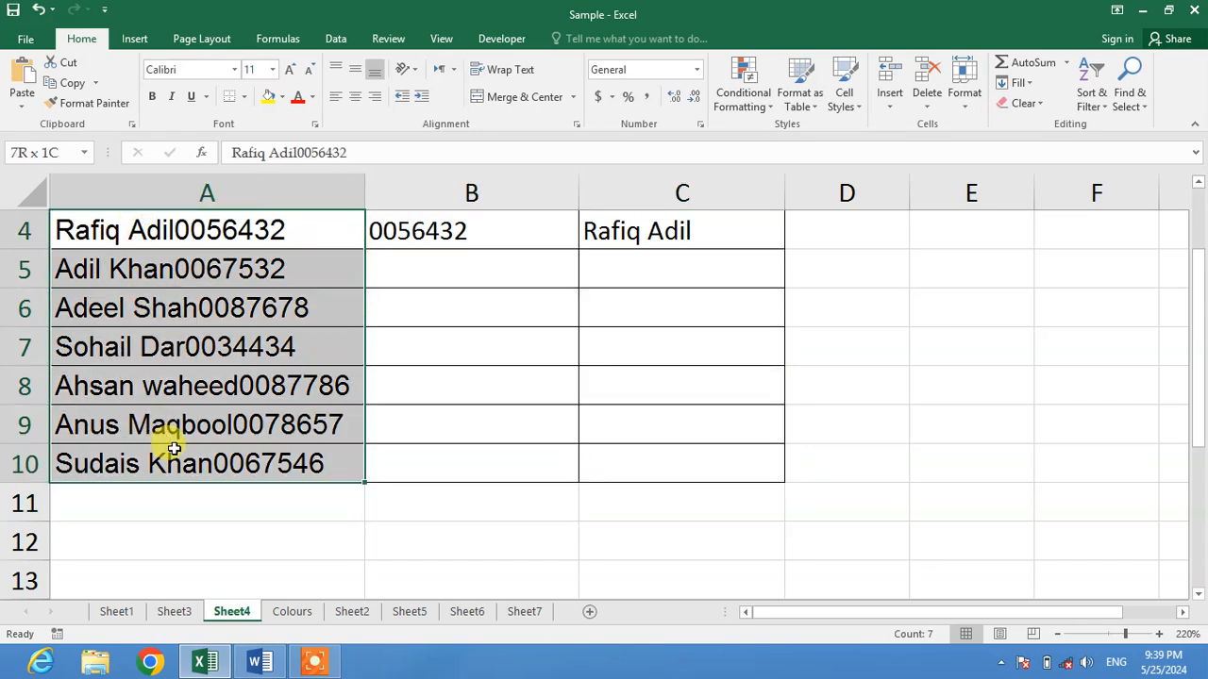
{"action": "scroll", "scroll_direction": "up", "scroll_amount": 3}
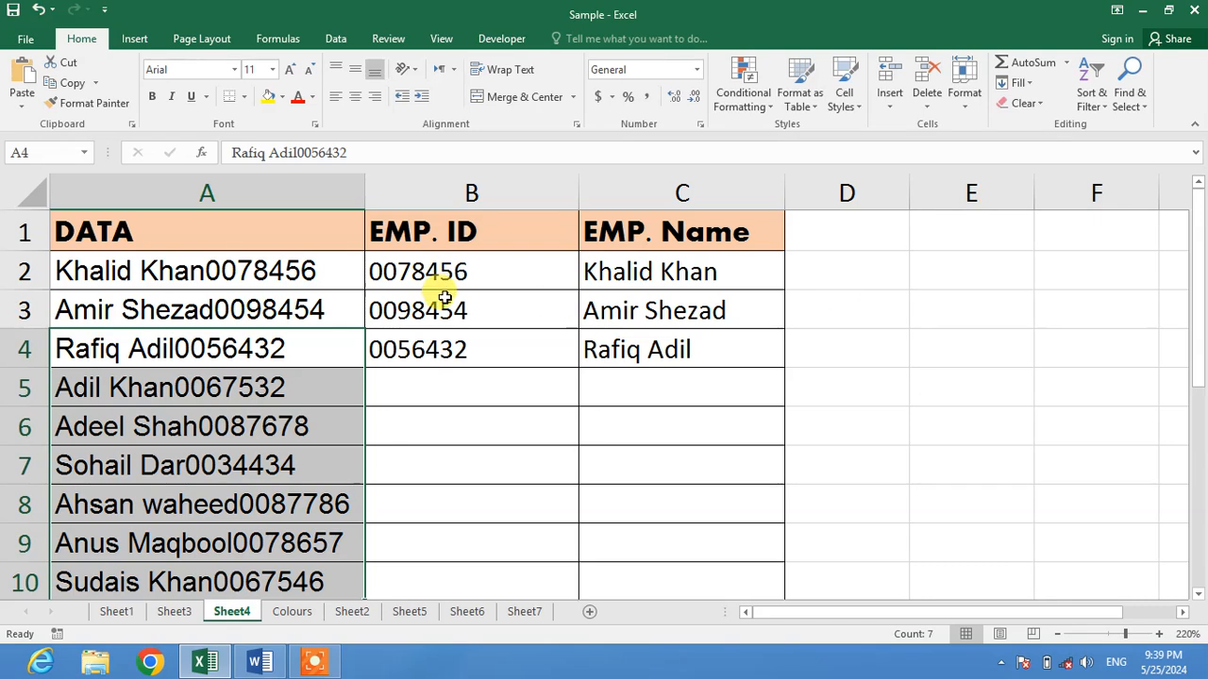
{"action": "left_click", "coordinate": [845, 350]}
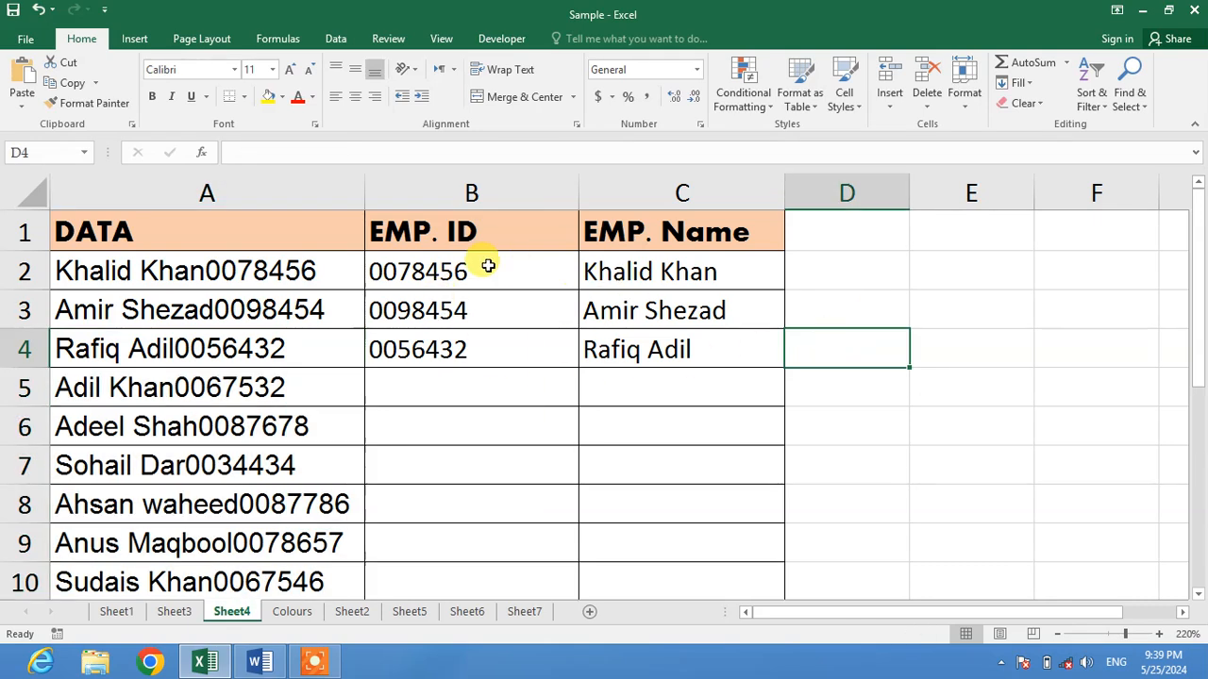
{"action": "mouse_move", "coordinate": [670, 349]}
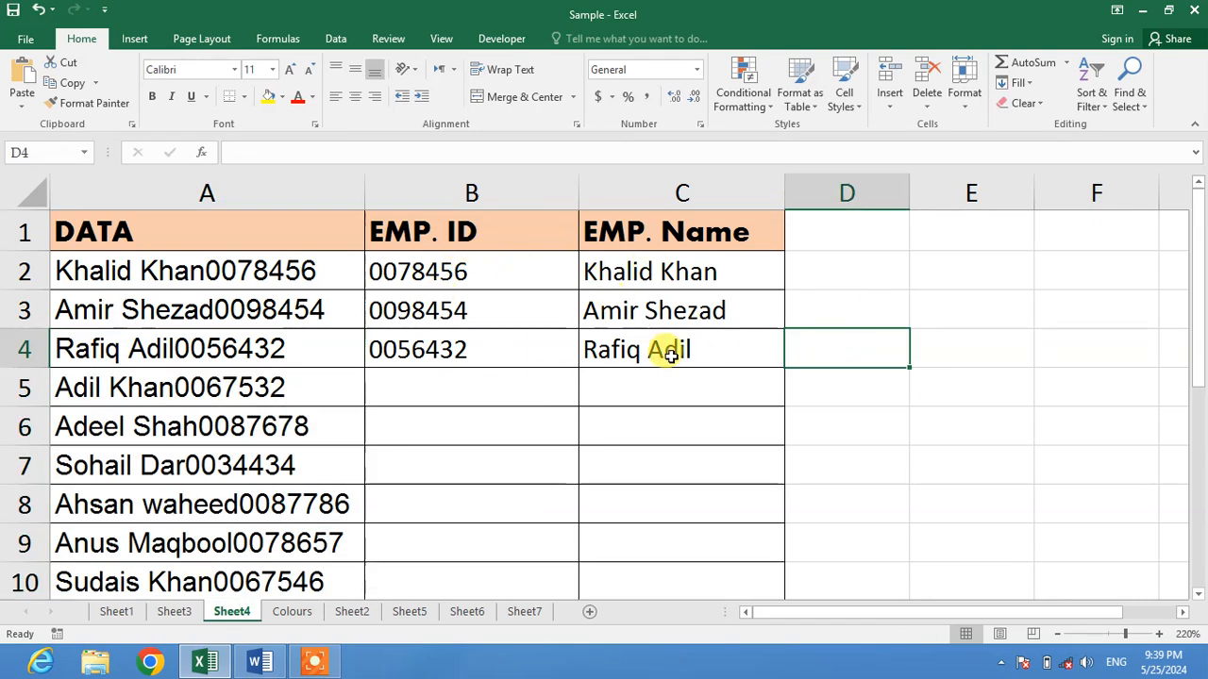
{"action": "mouse_move", "coordinate": [521, 368]}
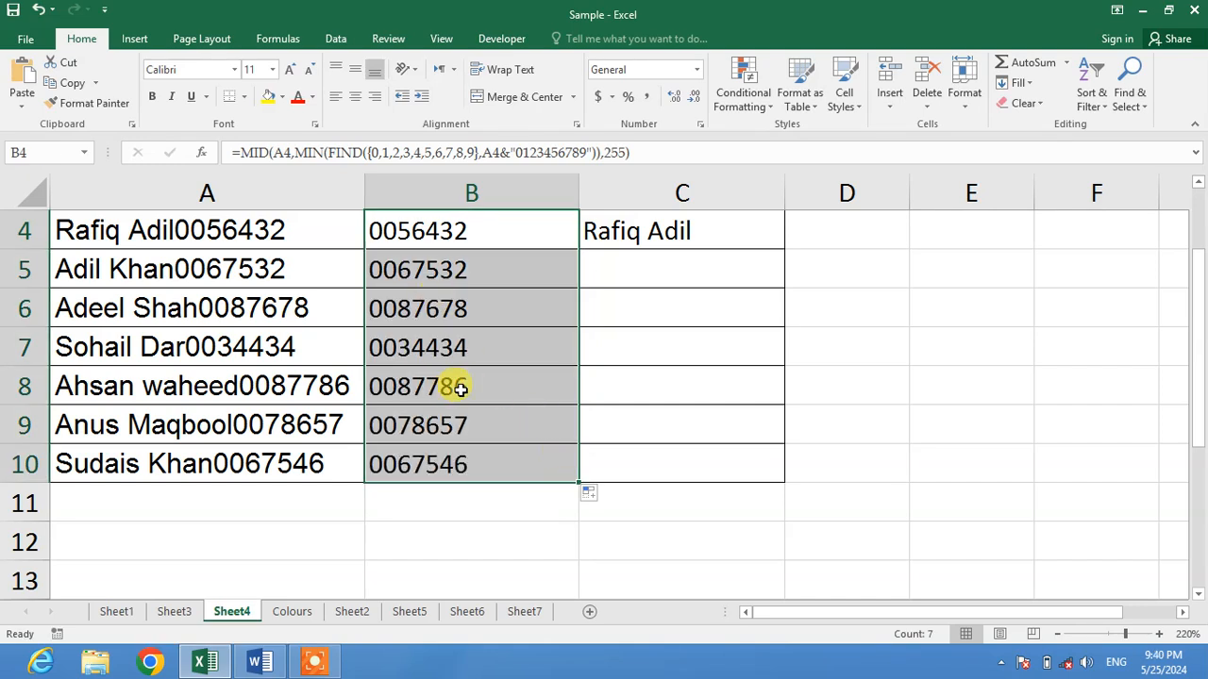
Fill the name formula from C4 down to C10
{"action": "left_click", "coordinate": [681, 231]}
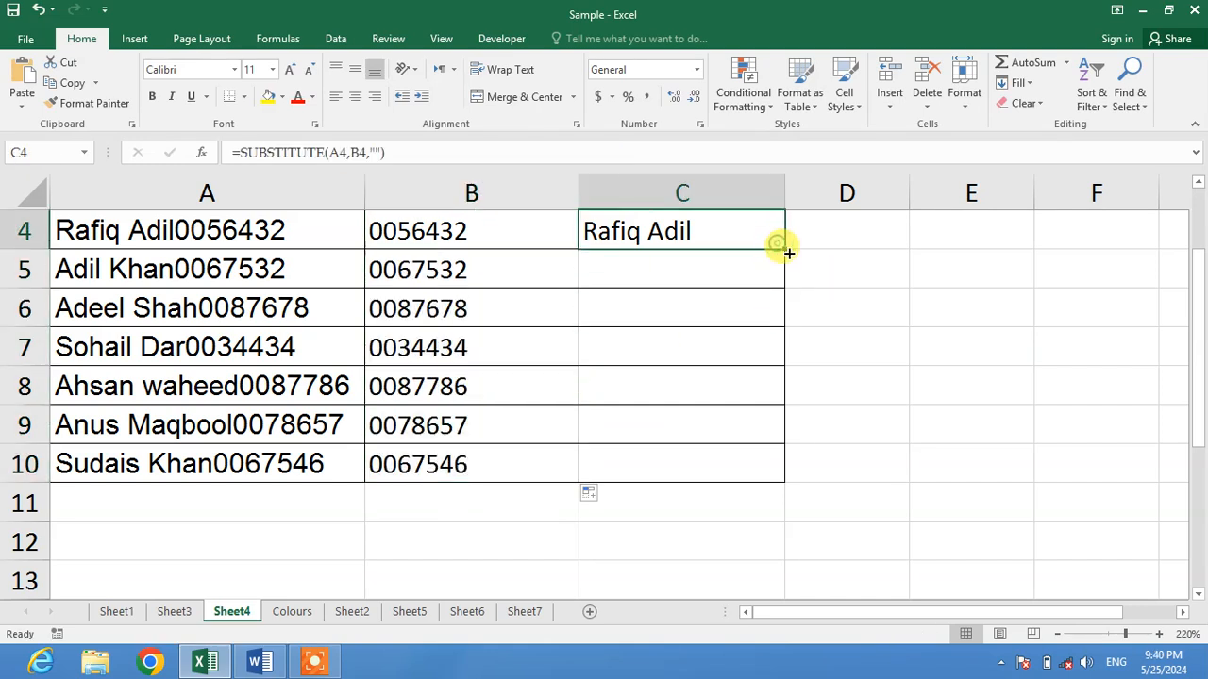
{"action": "left_click_drag", "start_coordinate": [789, 243], "coordinate": [789, 472]}
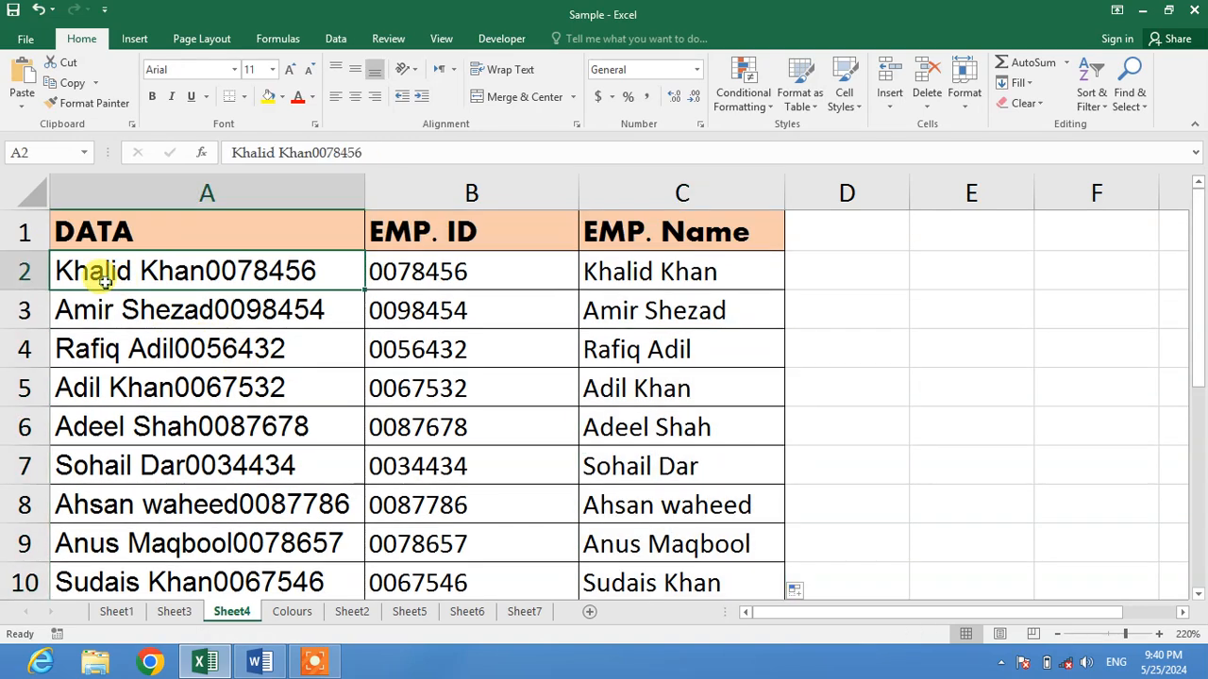
{"action": "mouse_move", "coordinate": [284, 334]}
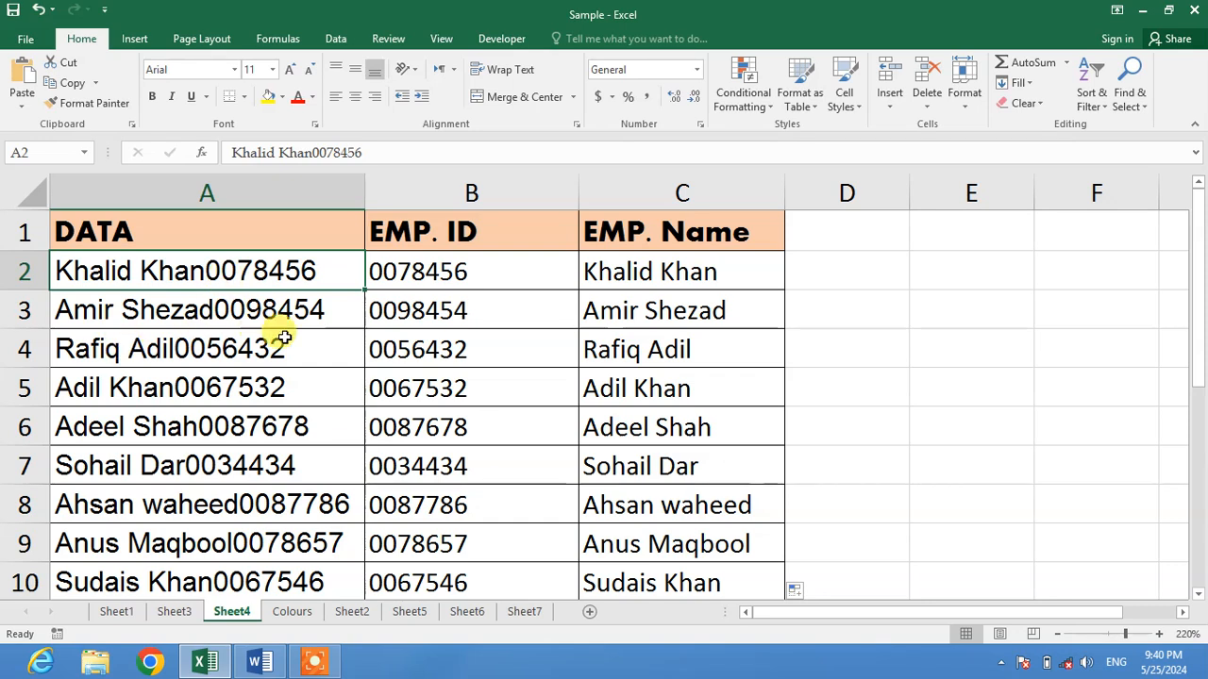
{"action": "mouse_move", "coordinate": [577, 325]}
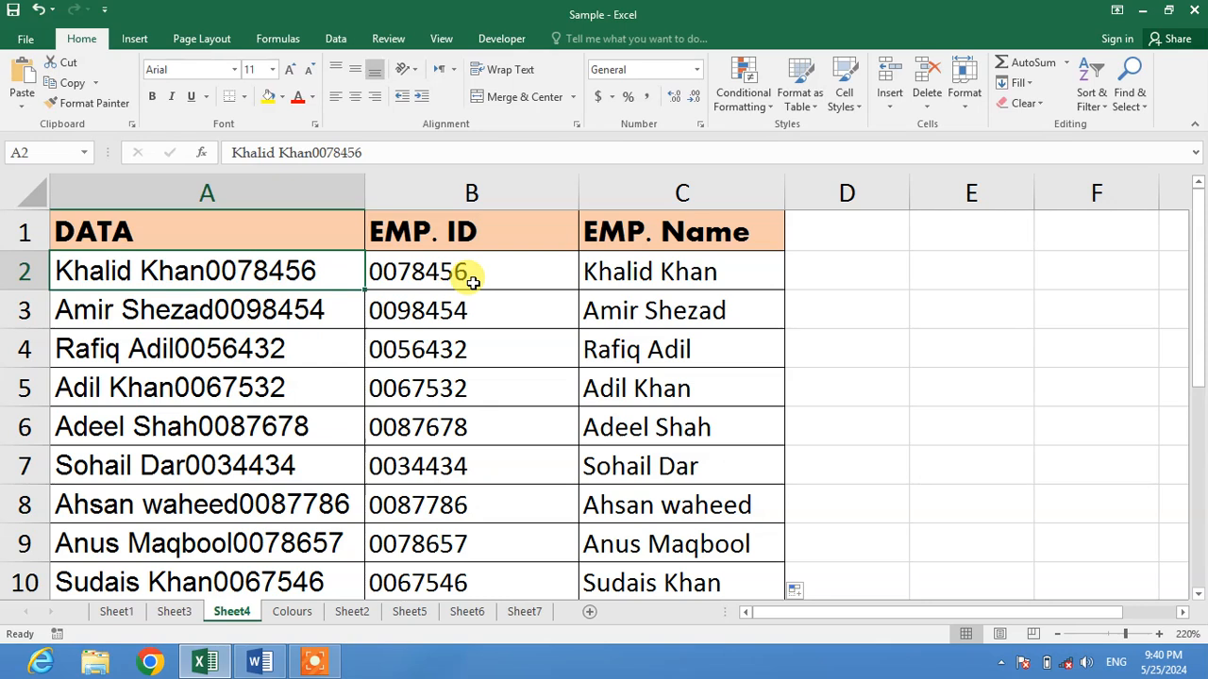
{"action": "mouse_move", "coordinate": [506, 272]}
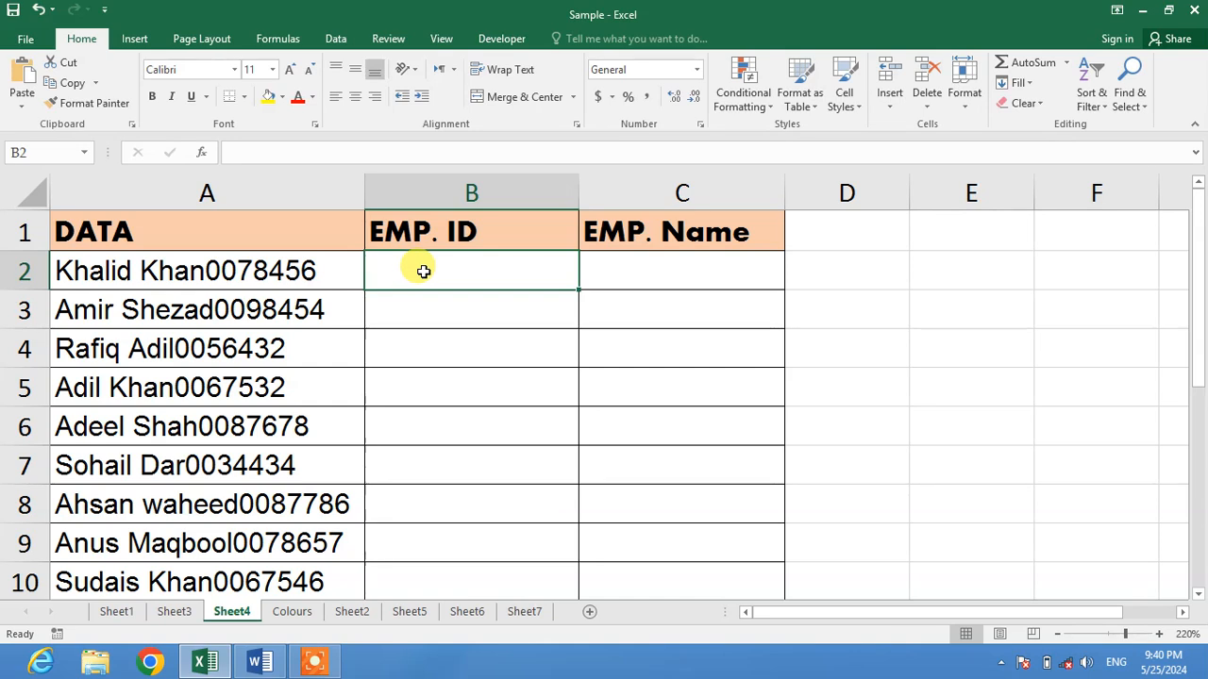
Start the B2 formula =MID(A2,MIN( using A2 as the source text
{"action": "type", "text": "=M"}
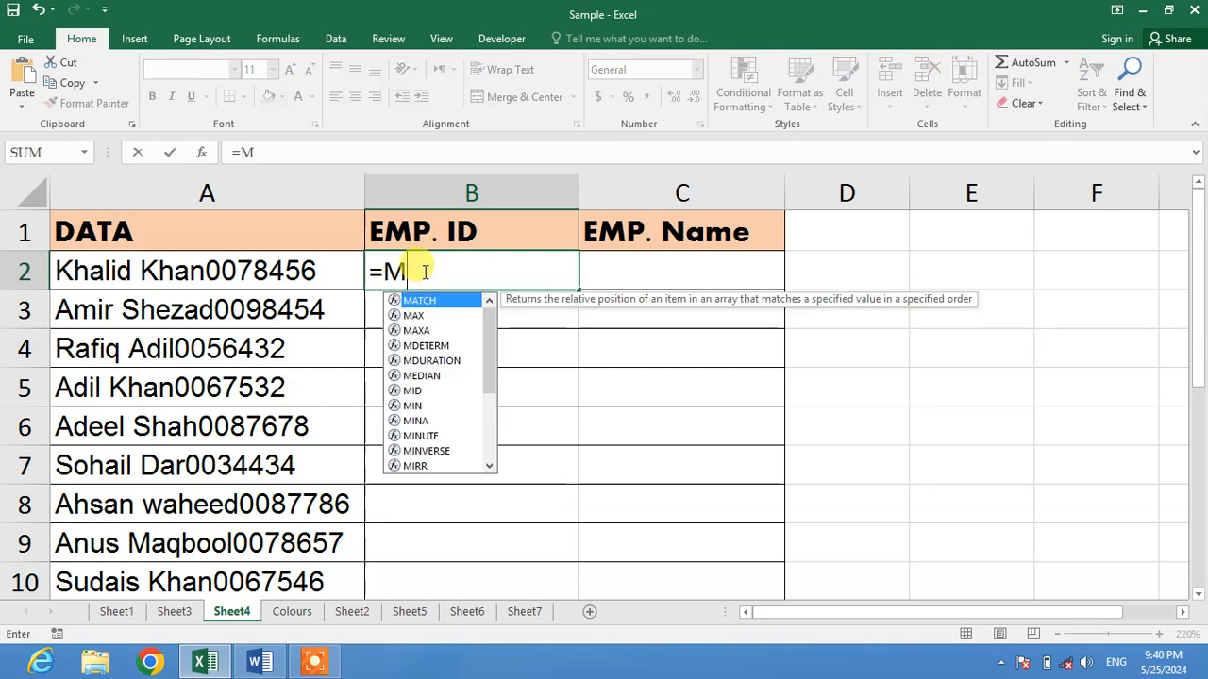
{"action": "type", "text": "iad"}
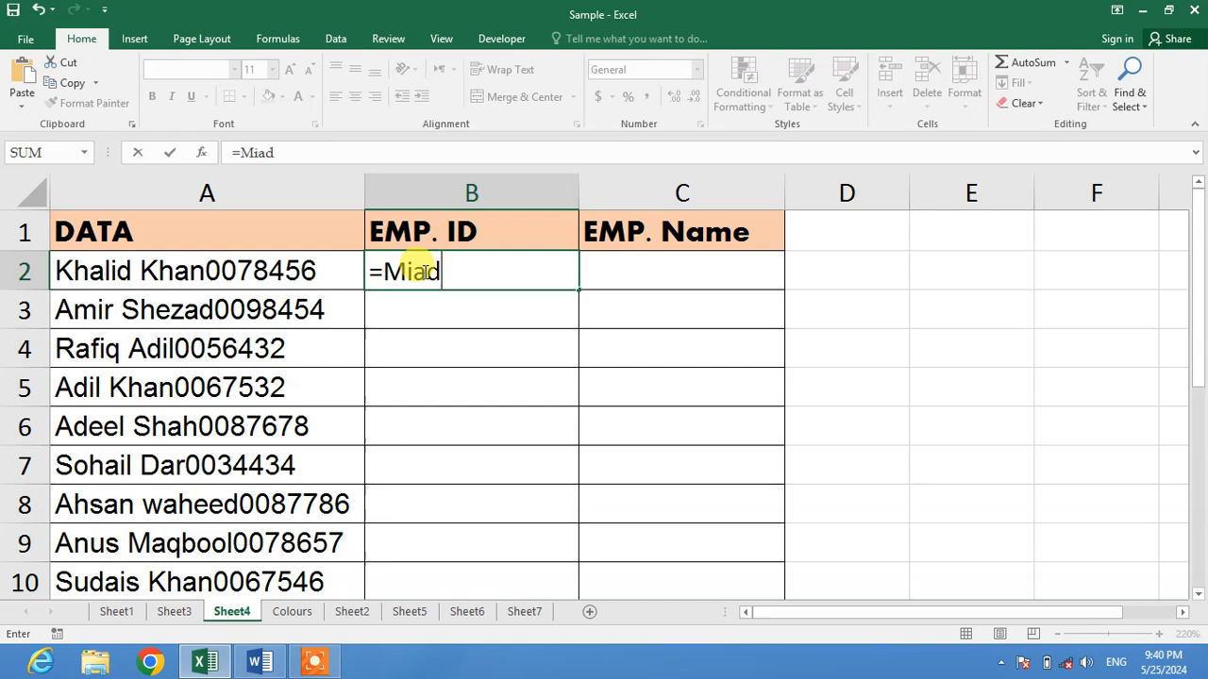
{"action": "type", "text": "Mid"}
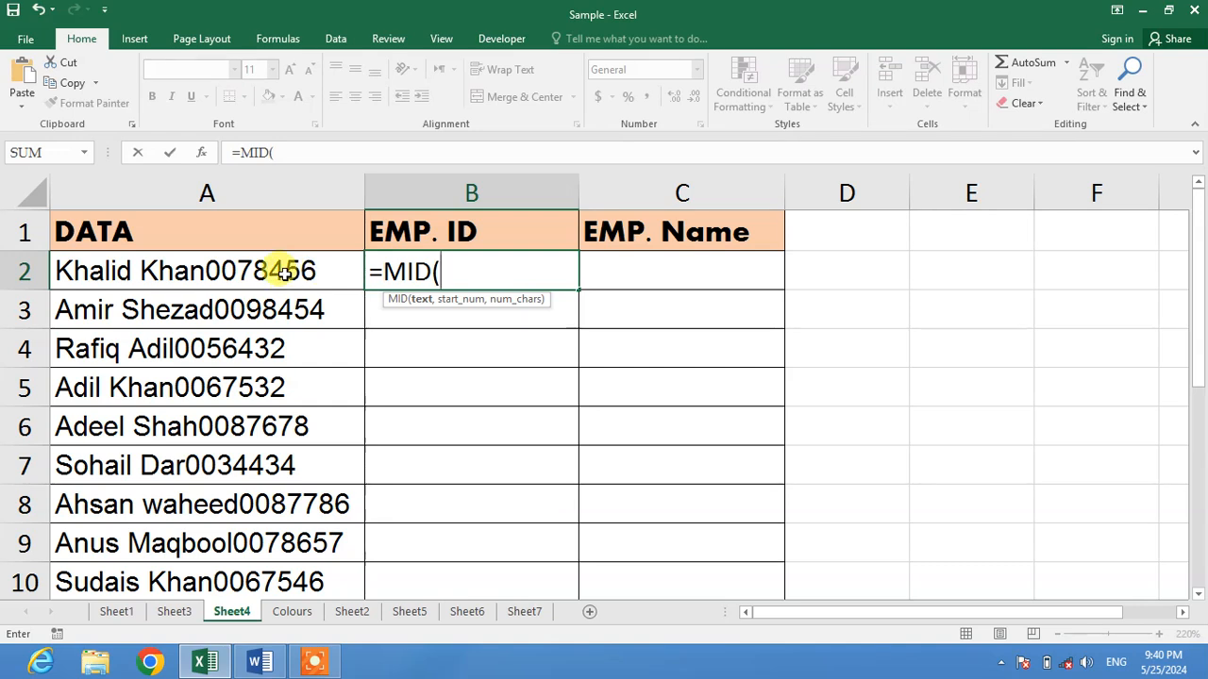
{"action": "left_click", "coordinate": [205, 272]}
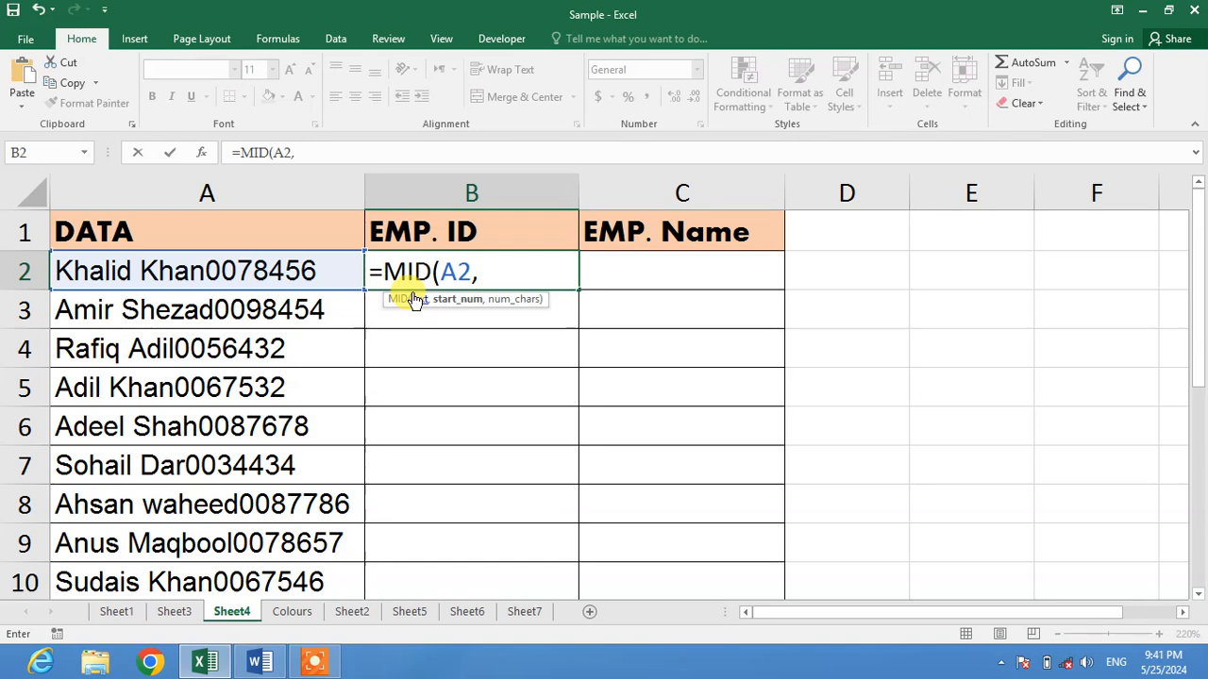
{"action": "type", "text": "M"}
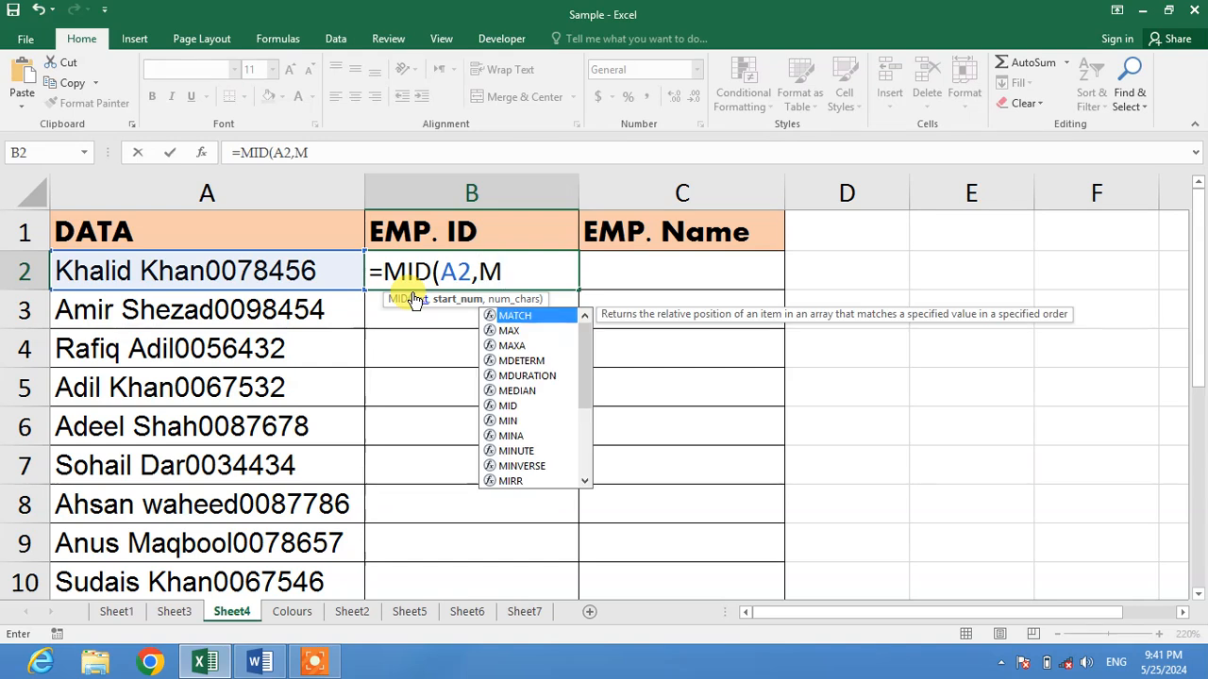
{"action": "type", "text": "in"}
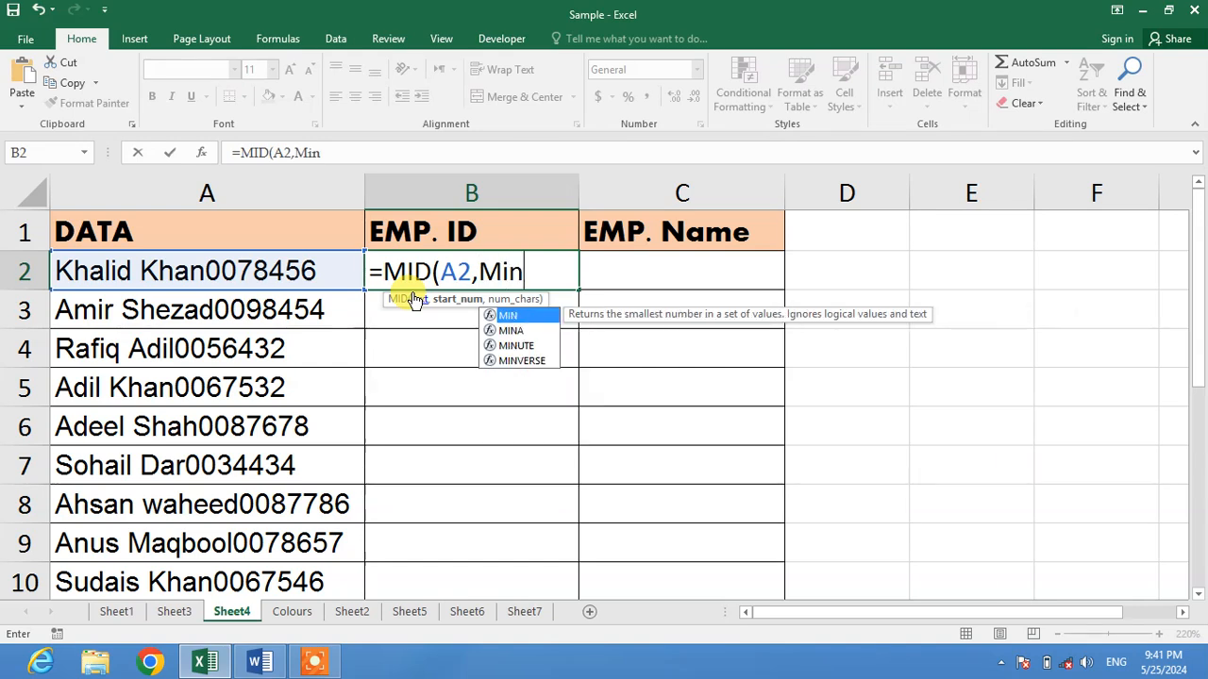
{"action": "type", "text": "("}
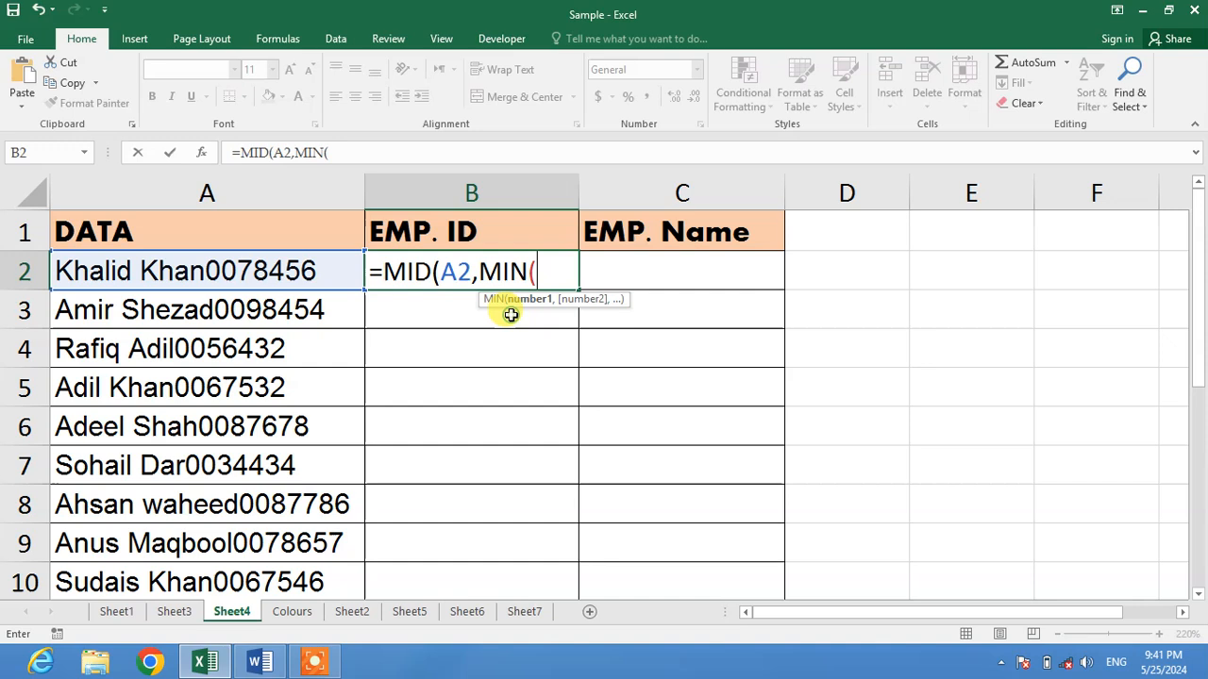
{"action": "mouse_move", "coordinate": [548, 272]}
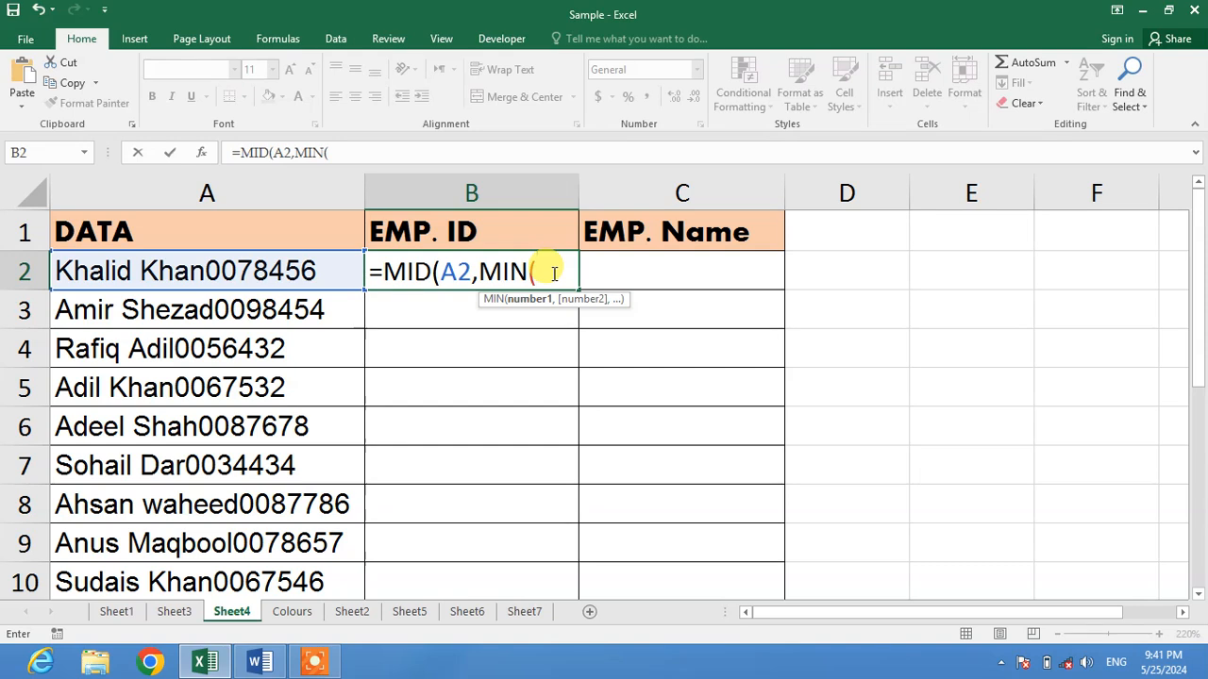
Add FIND({0,1,2,3,4,5,6,7,8,9}, referencing A2 as the text to search
{"action": "type", "text": "Find"}
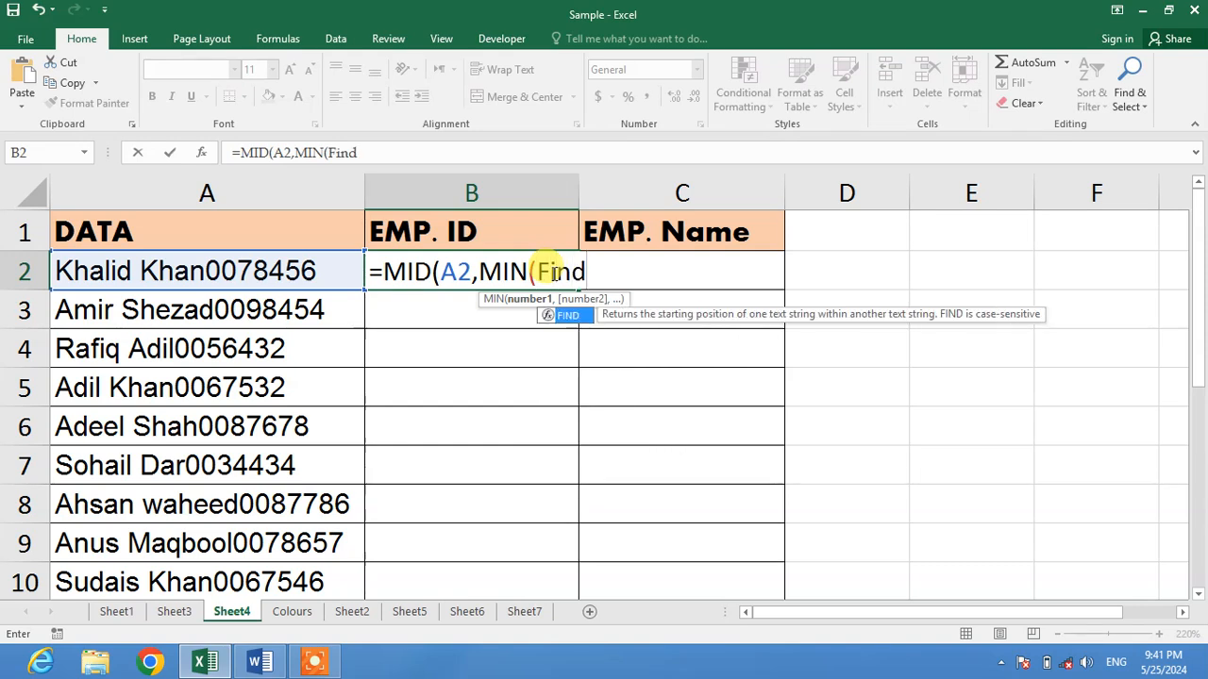
{"action": "type", "text": "FIND("}
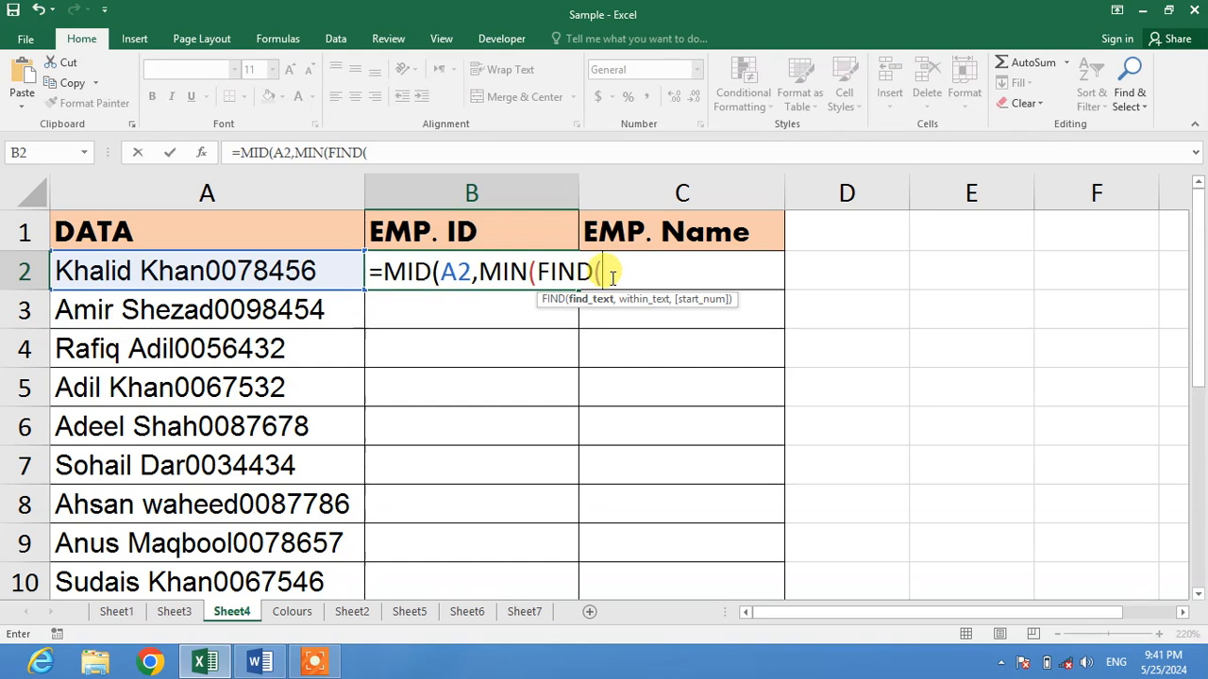
{"action": "type", "text": "{0"}
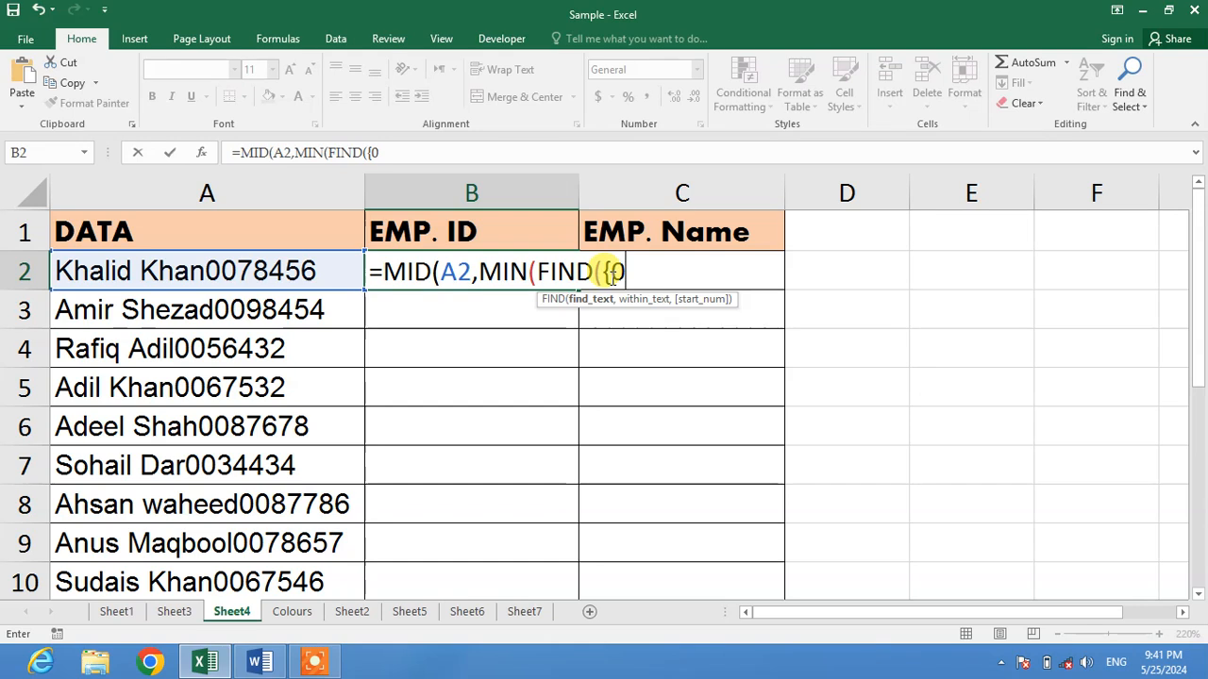
{"action": "type", "text": ",1,2,3,"}
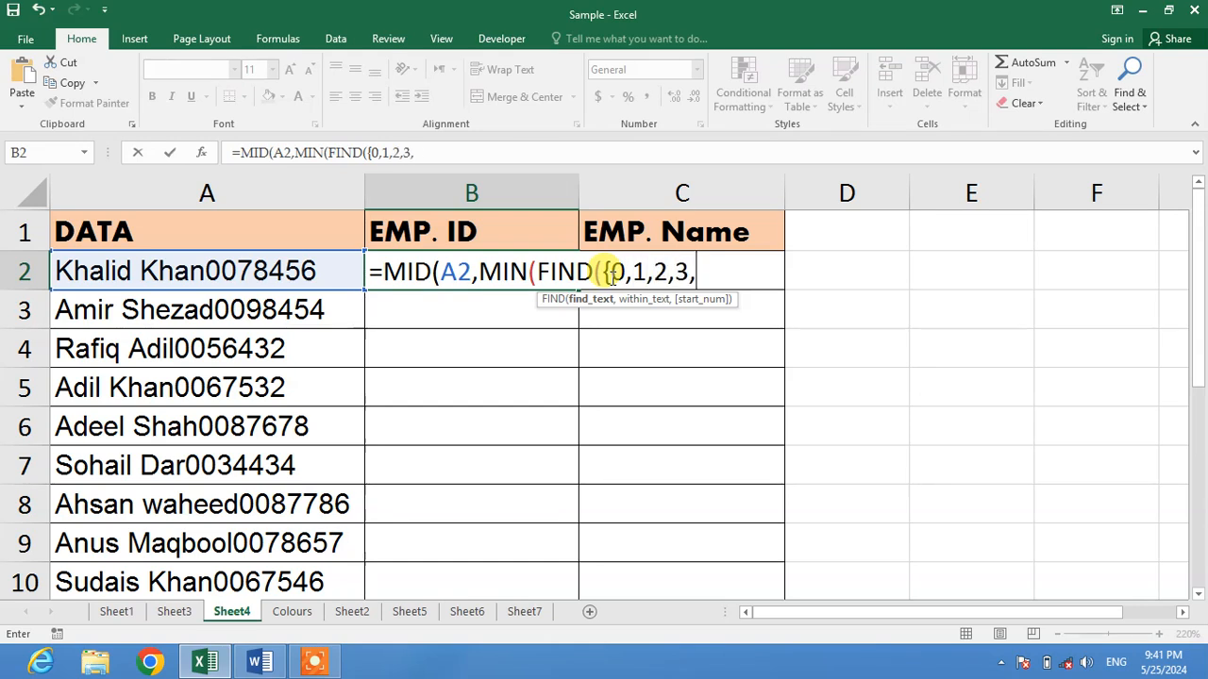
{"action": "type", "text": "4,5,6,7,8"}
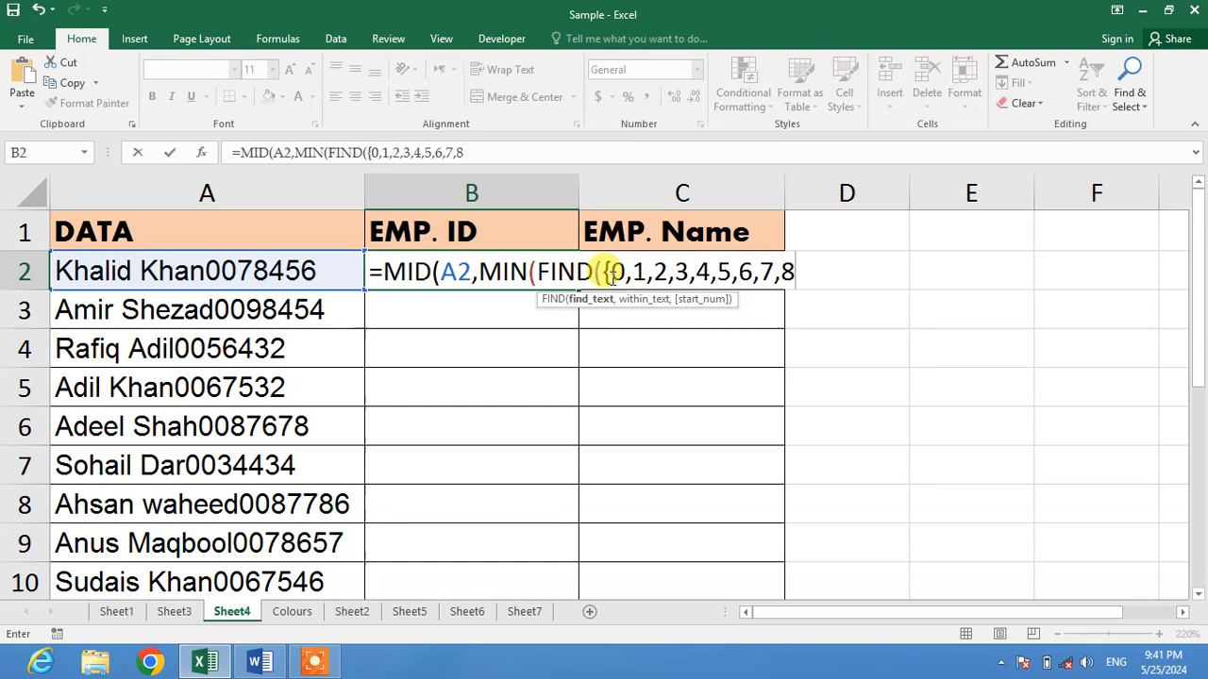
{"action": "type", "text": ",9"}
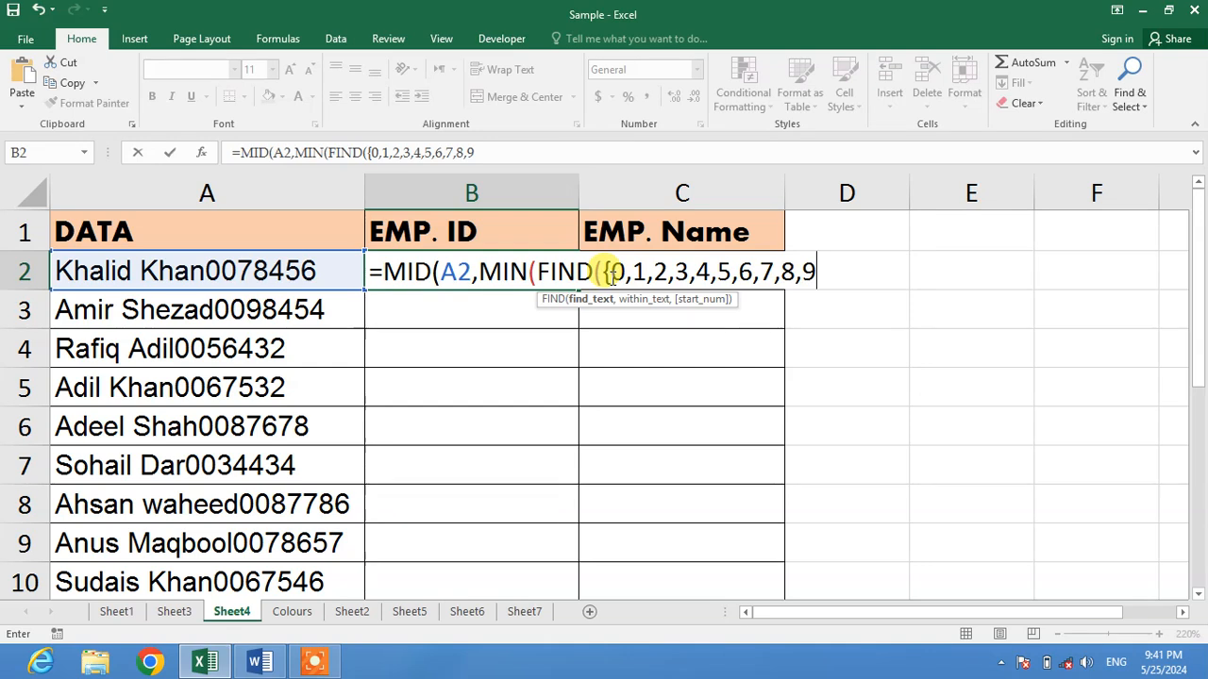
{"action": "type", "text": "}"}
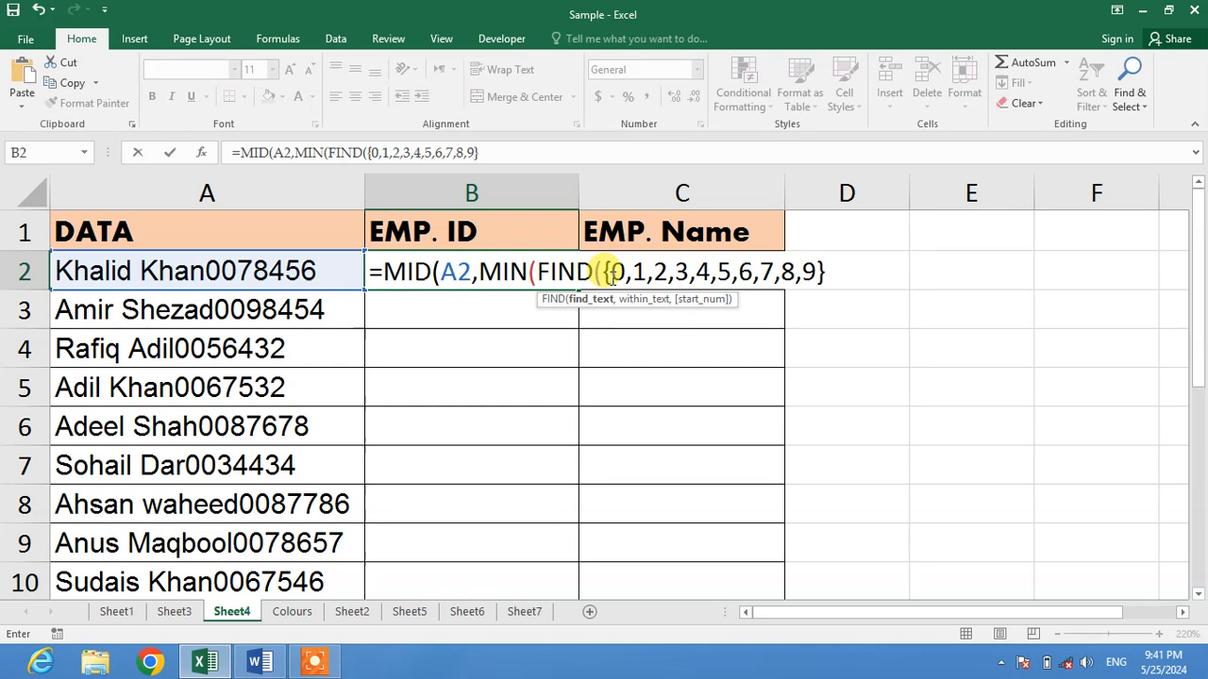
{"action": "type", "text": ","}
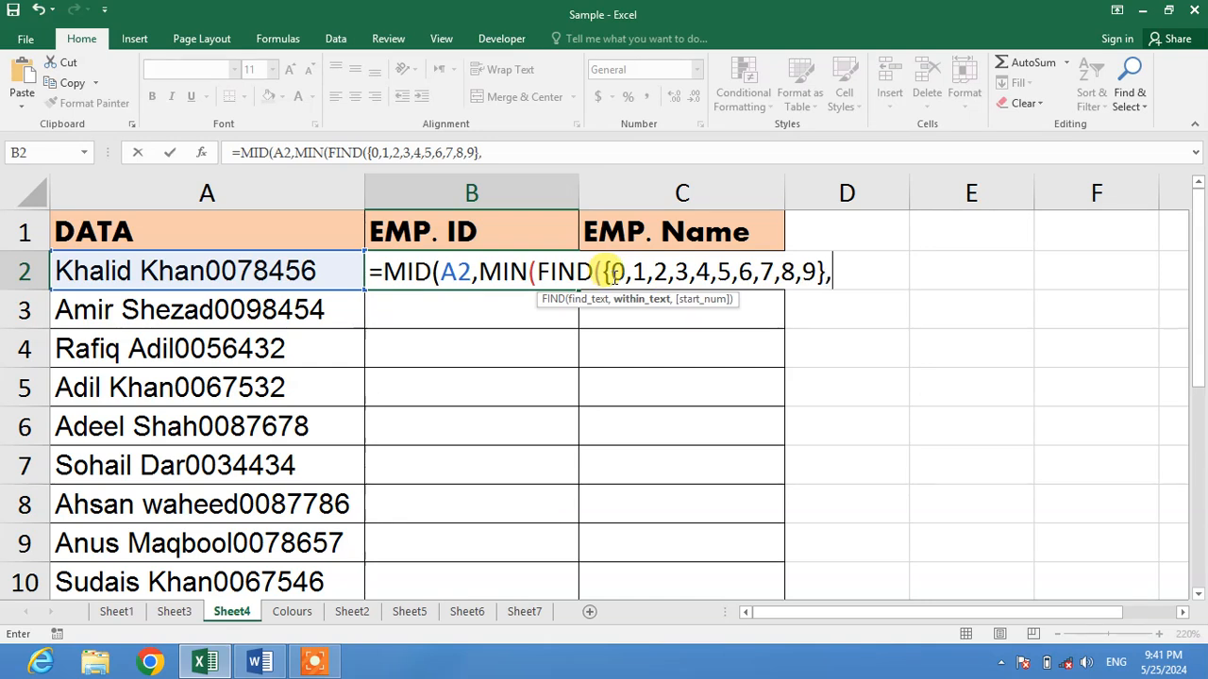
{"action": "left_click", "coordinate": [208, 272]}
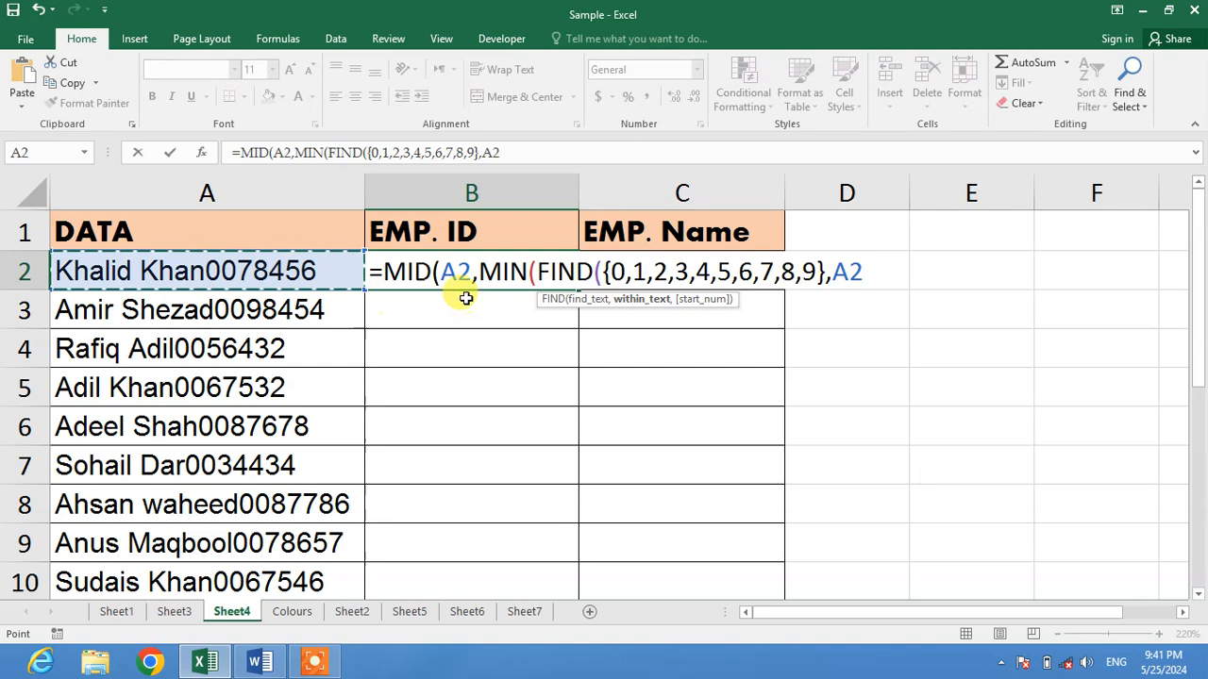
{"action": "mouse_move", "coordinate": [782, 359]}
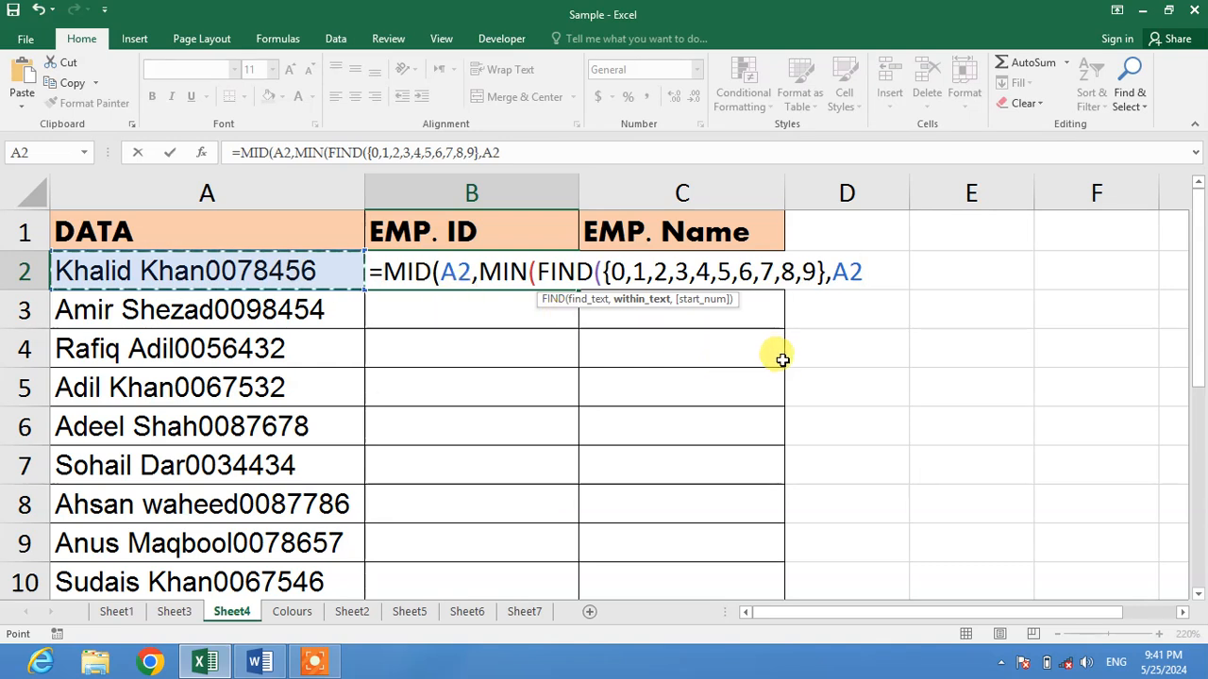
{"action": "type", "text": "&"}
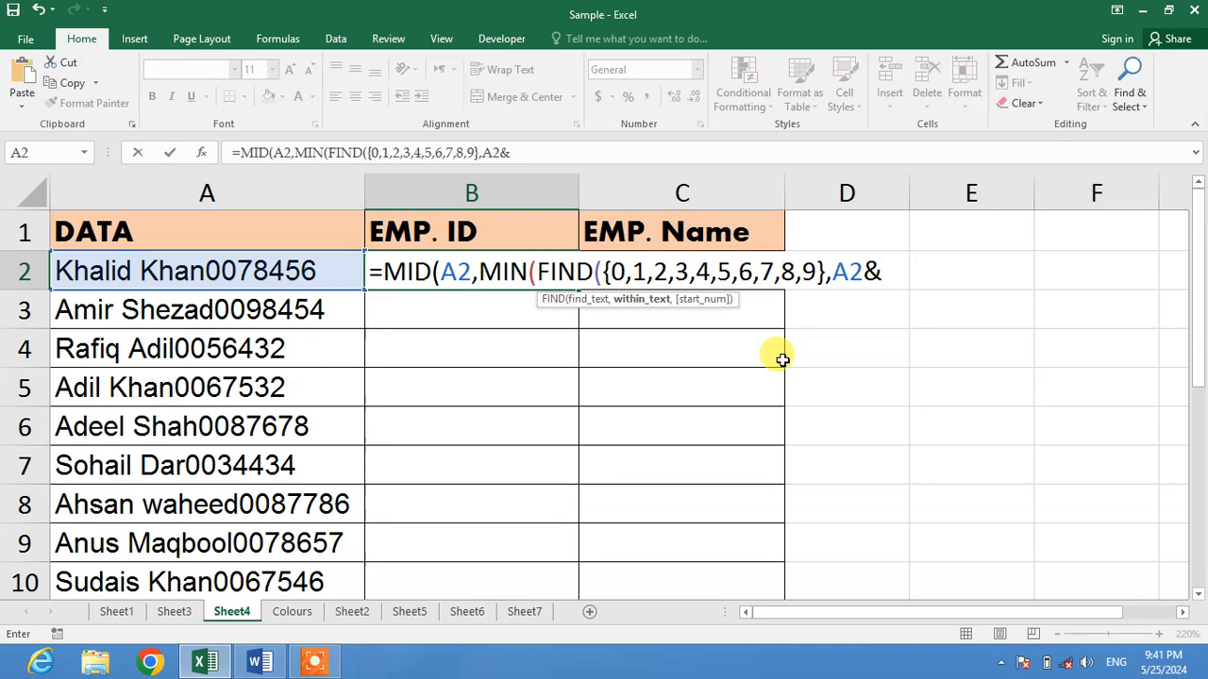
{"action": "type", "text": "\""}
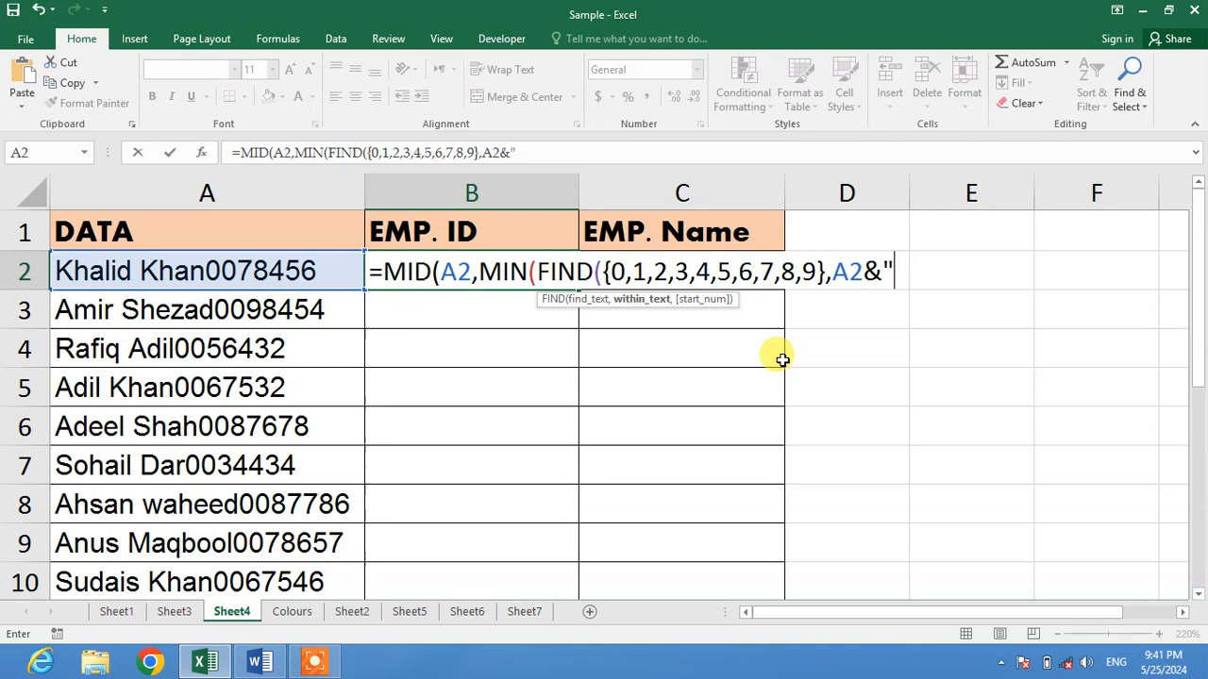
{"action": "type", "text": "0"}
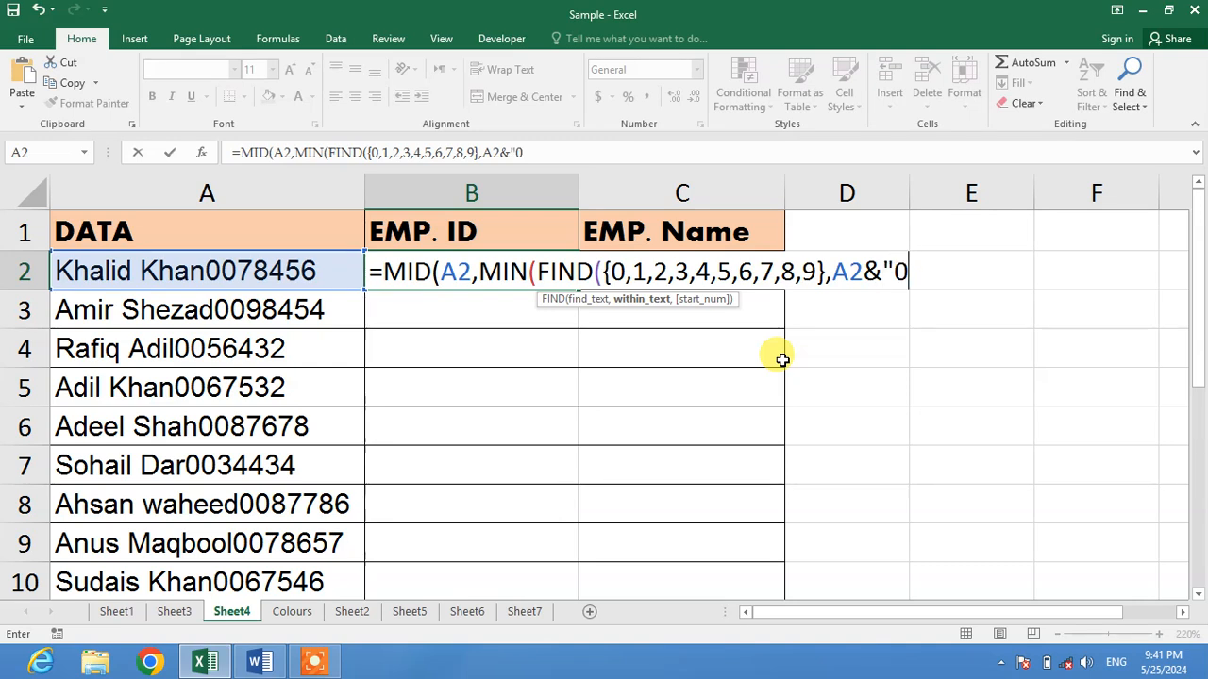
{"action": "type", "text": "12345678"}
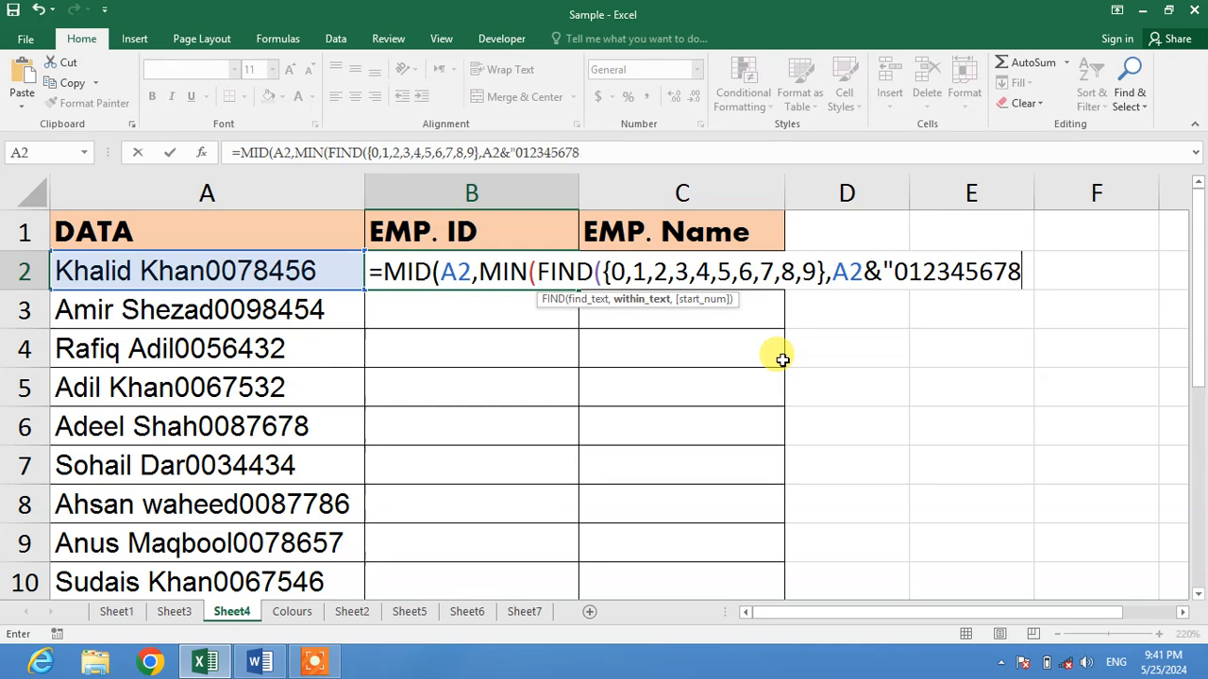
{"action": "type", "text": "9"}
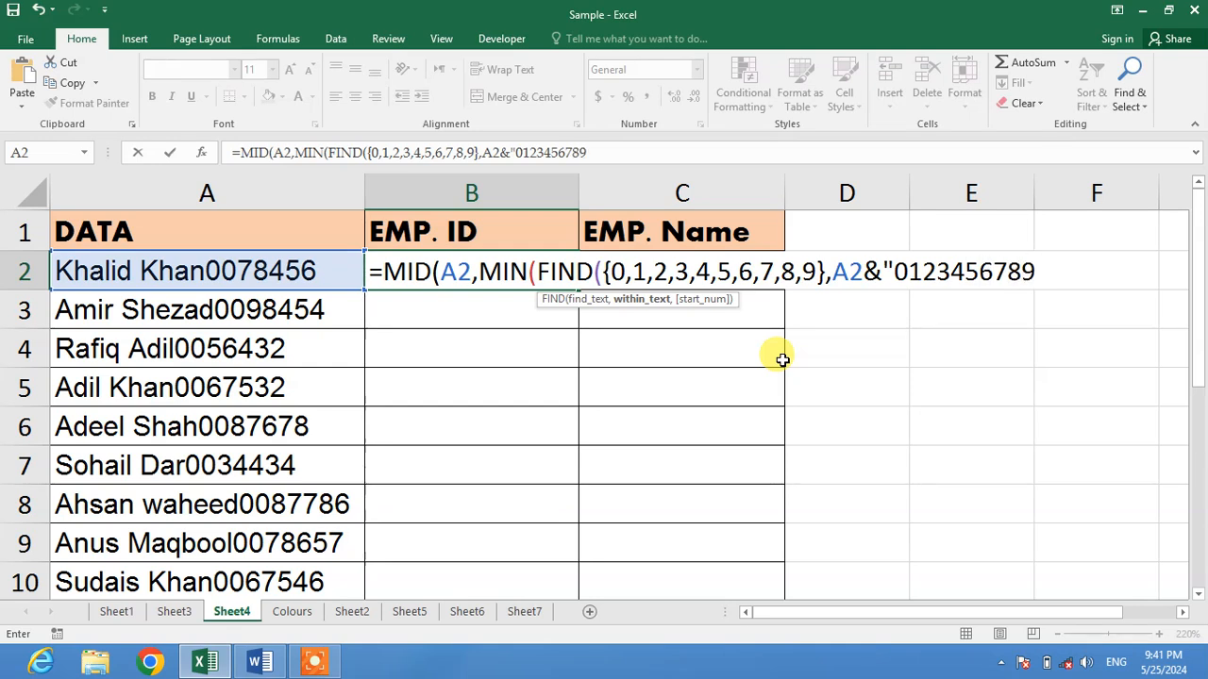
{"action": "type", "text": "\""}
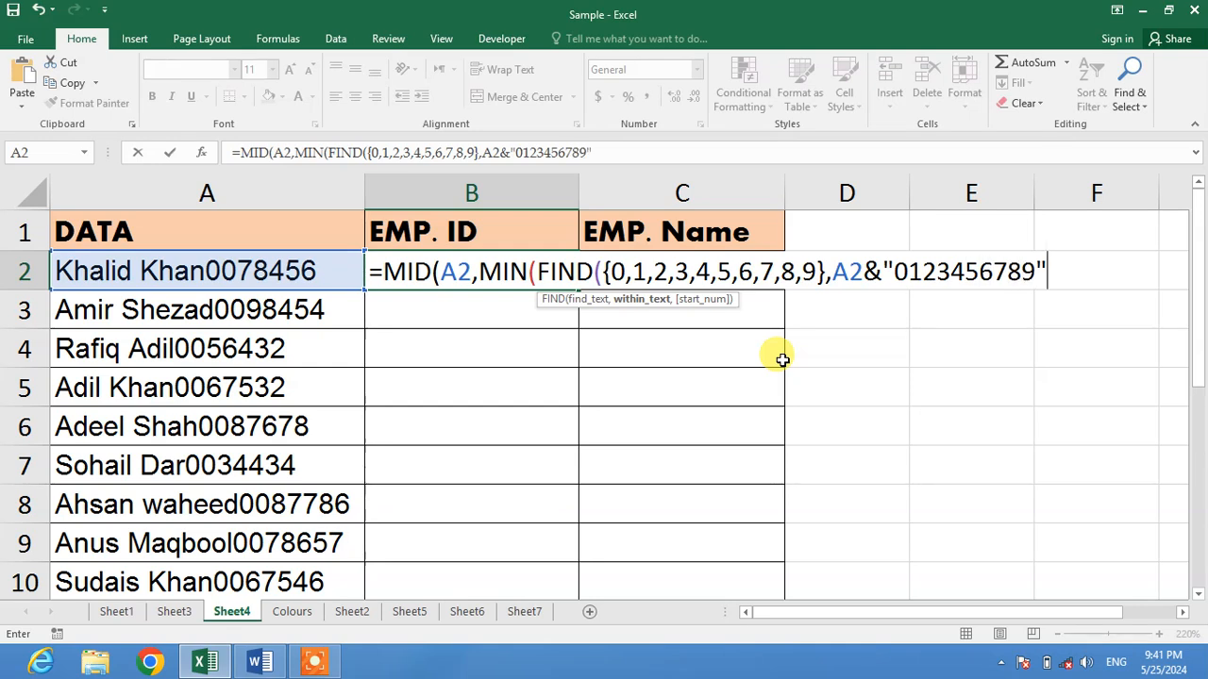
{"action": "type", "text": "))"}
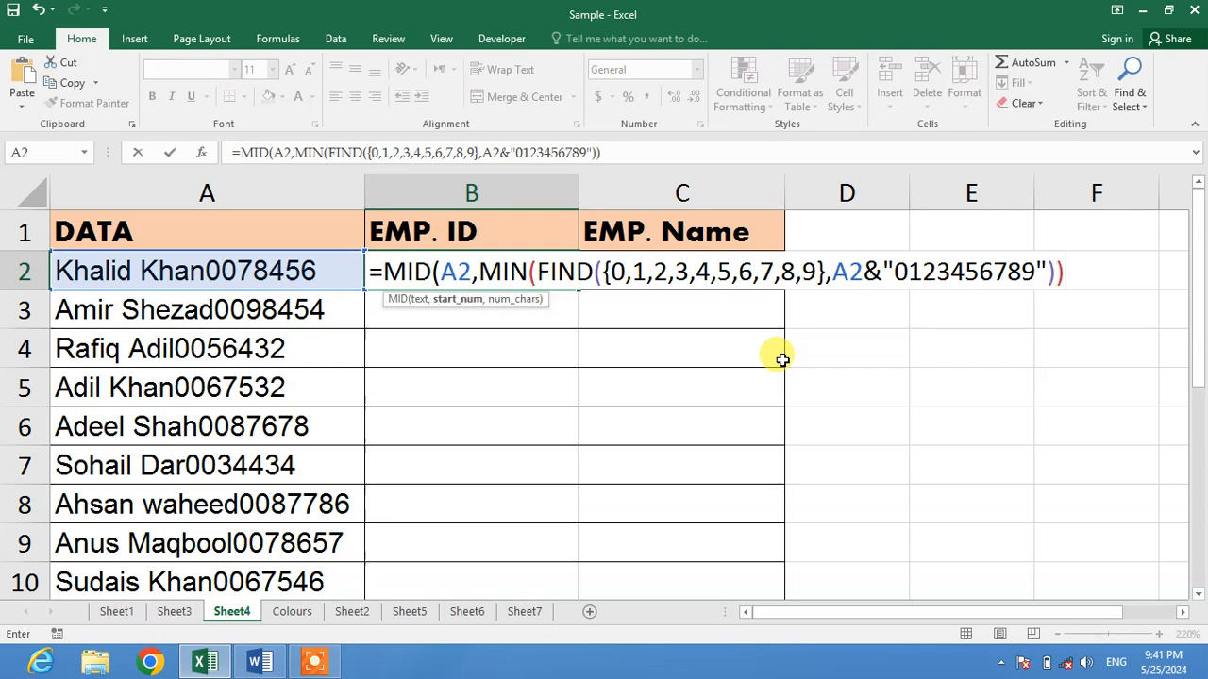
{"action": "type", "text": ","}
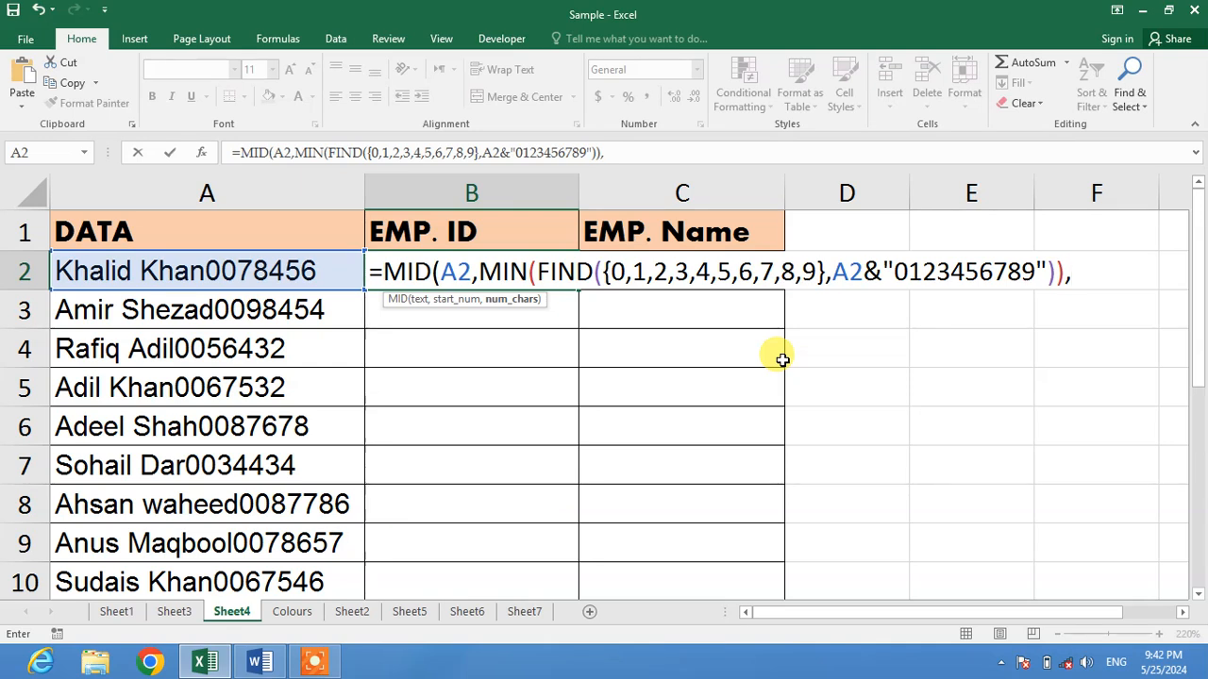
{"action": "type", "text": "255"}
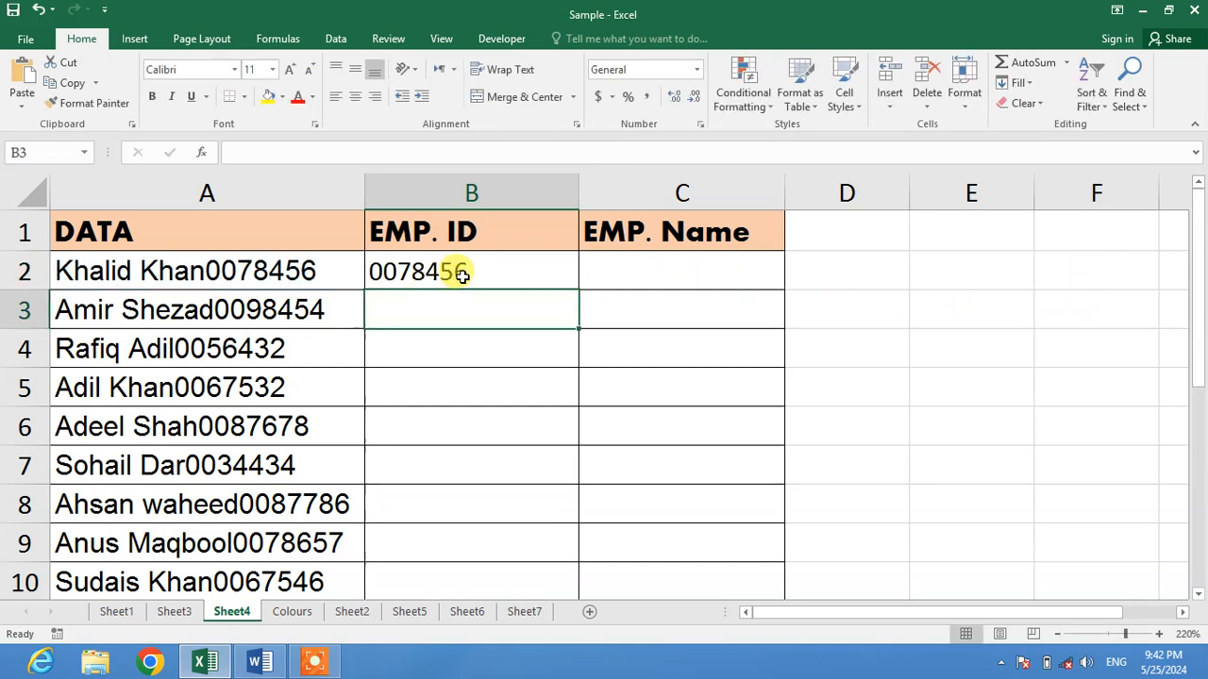
Fill the B2 ID formula down to B10 so every row shows its employee ID
{"action": "left_click", "coordinate": [472, 272]}
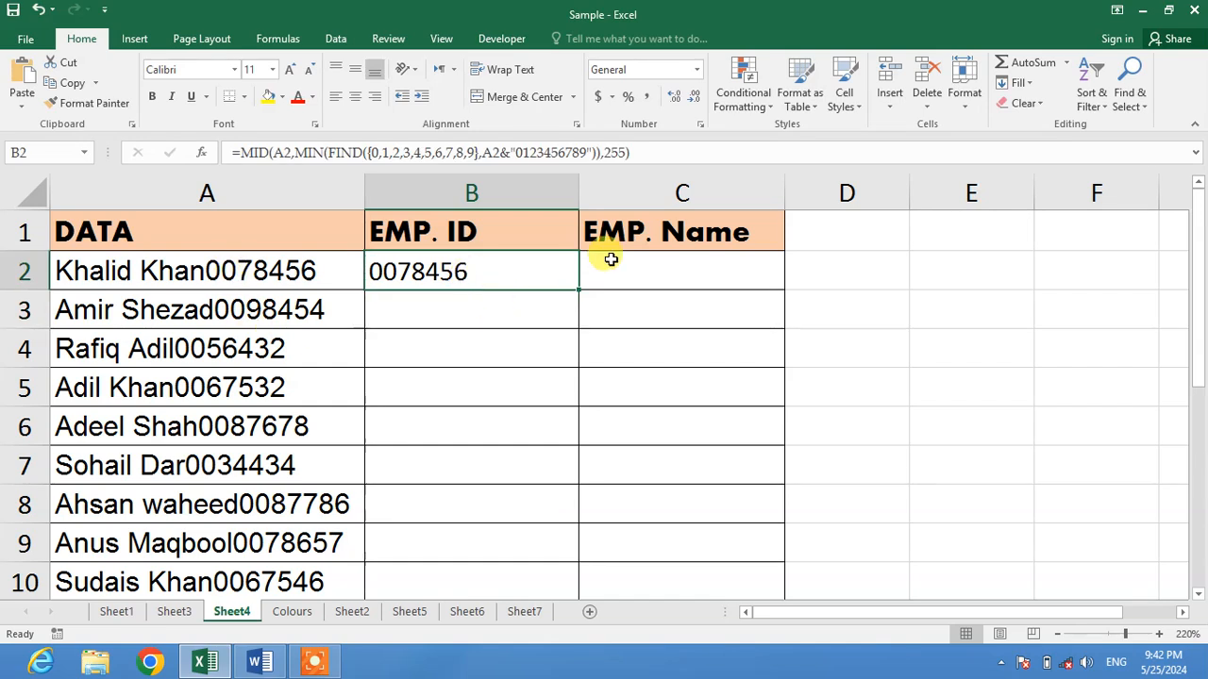
{"action": "mouse_move", "coordinate": [577, 287]}
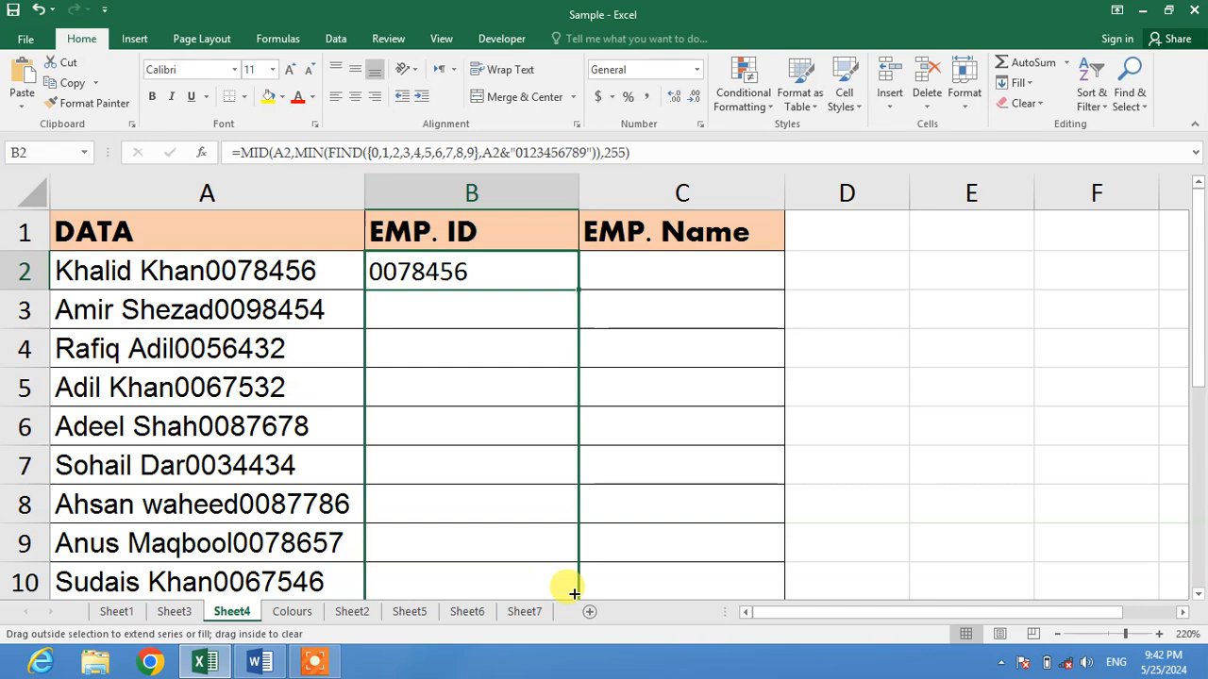
{"action": "left_click_drag", "start_coordinate": [574, 287], "coordinate": [574, 589]}
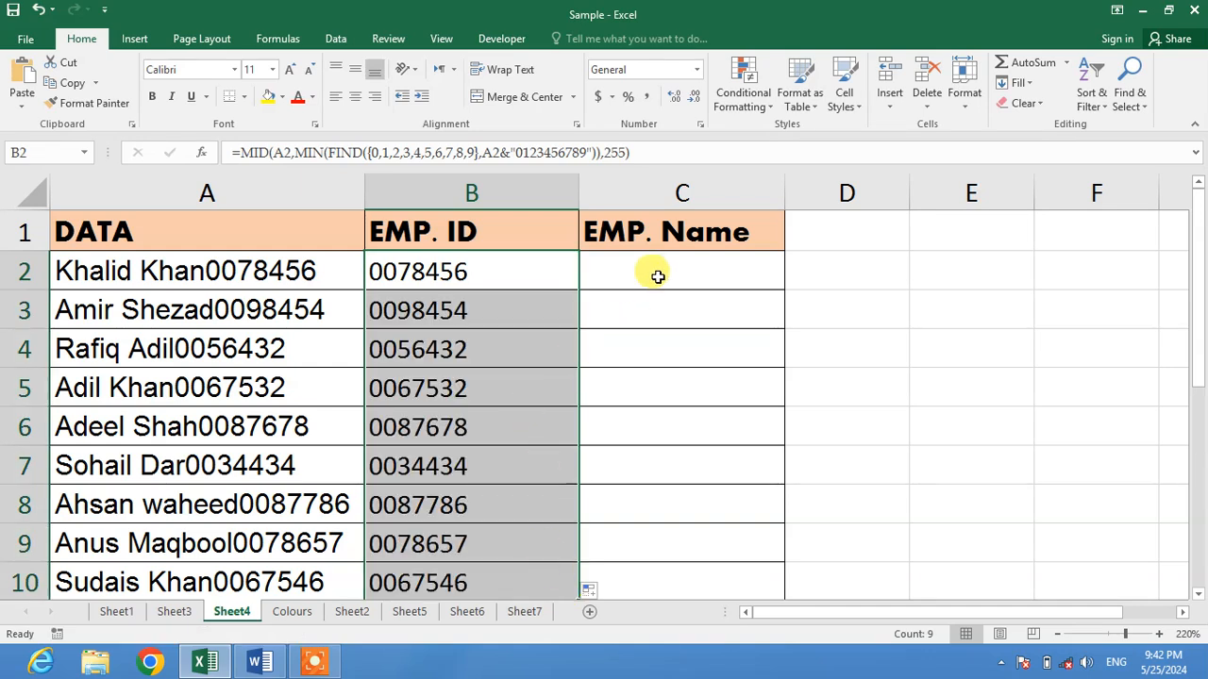
{"action": "left_click", "coordinate": [681, 271]}
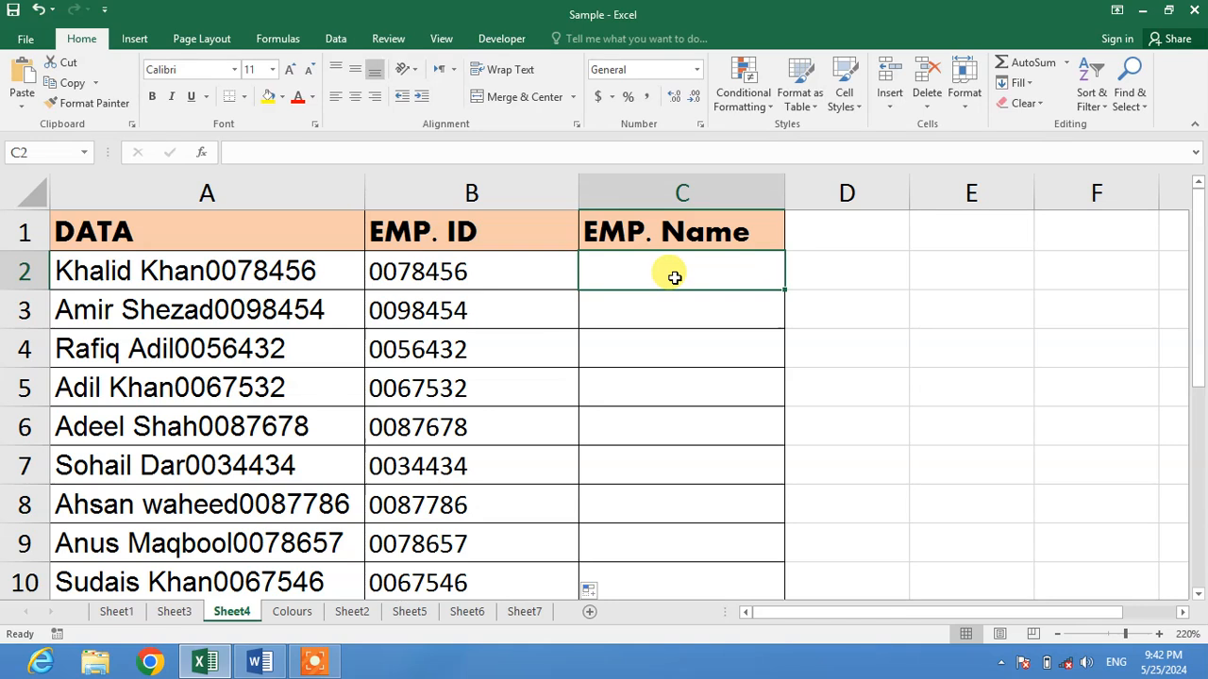
Begin C2's =SUBSTITUTE(A2,B2 with A2 as the text and B2's ID to remove
{"action": "type", "text": "=Subst"}
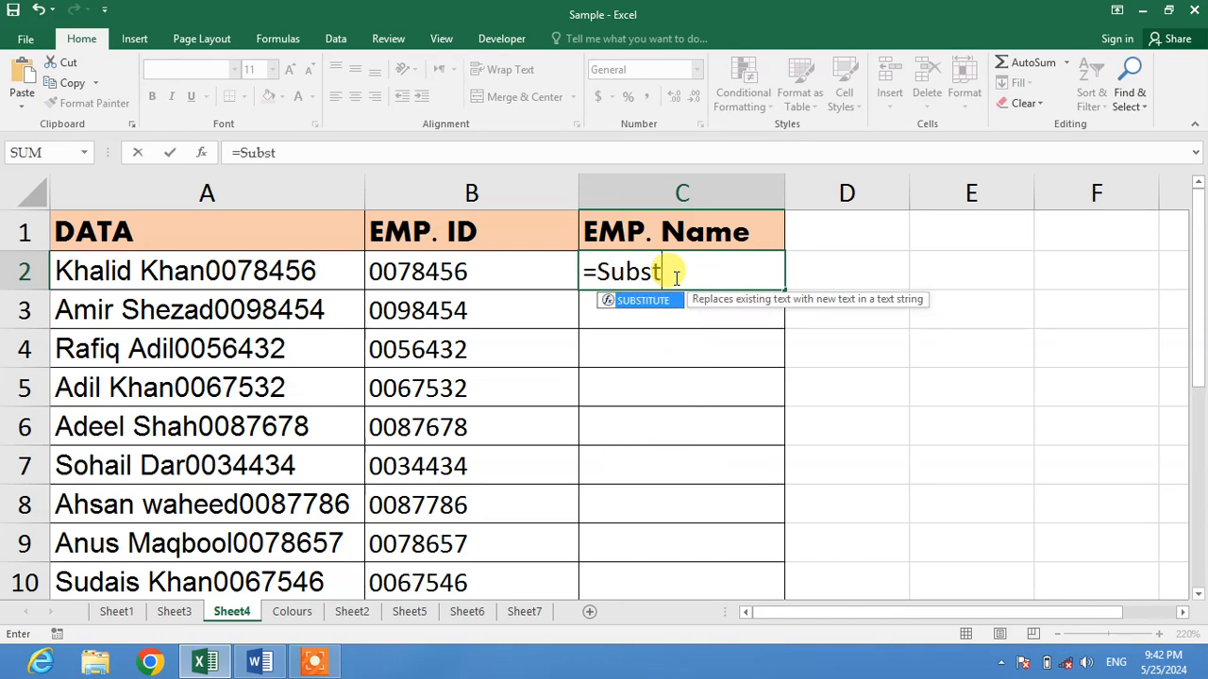
{"action": "key", "text": "backspace"}
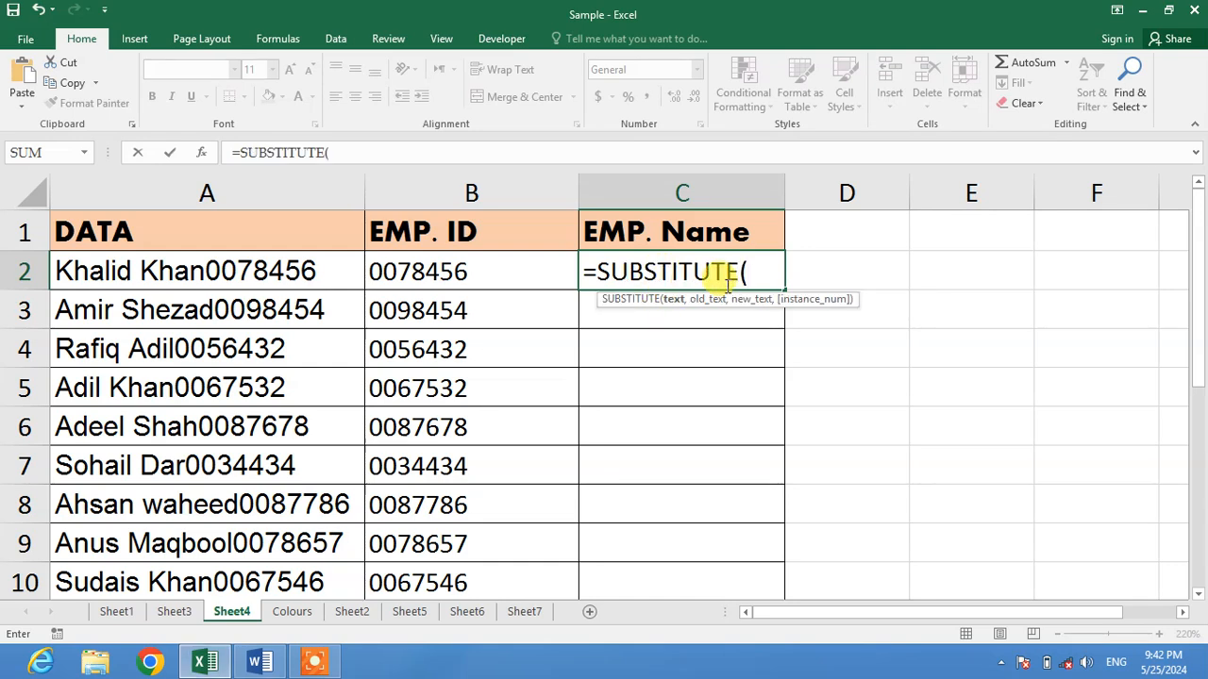
{"action": "left_click", "coordinate": [206, 272]}
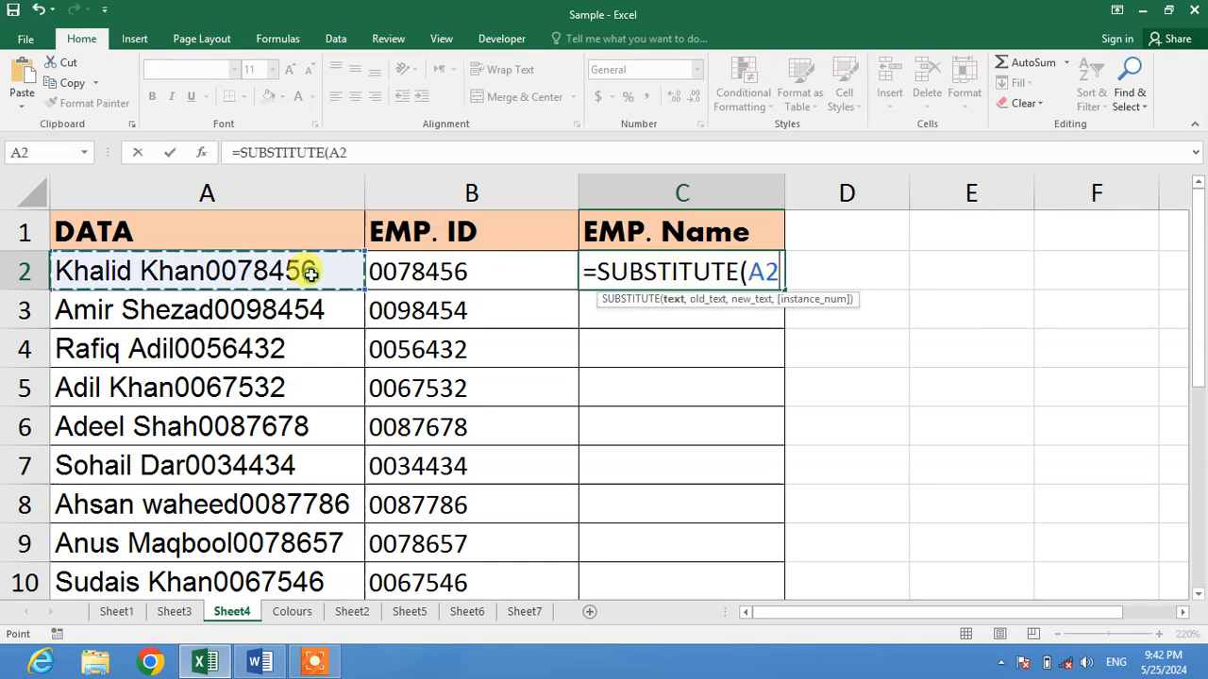
{"action": "mouse_move", "coordinate": [593, 368]}
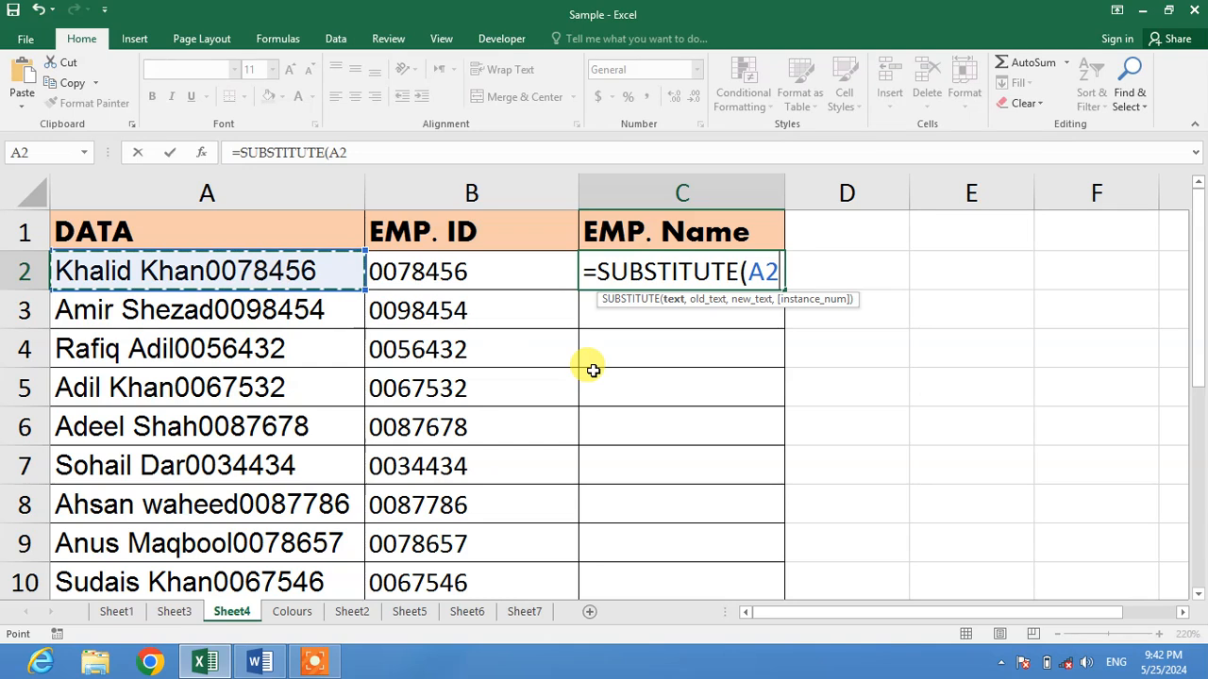
{"action": "type", "text": ","}
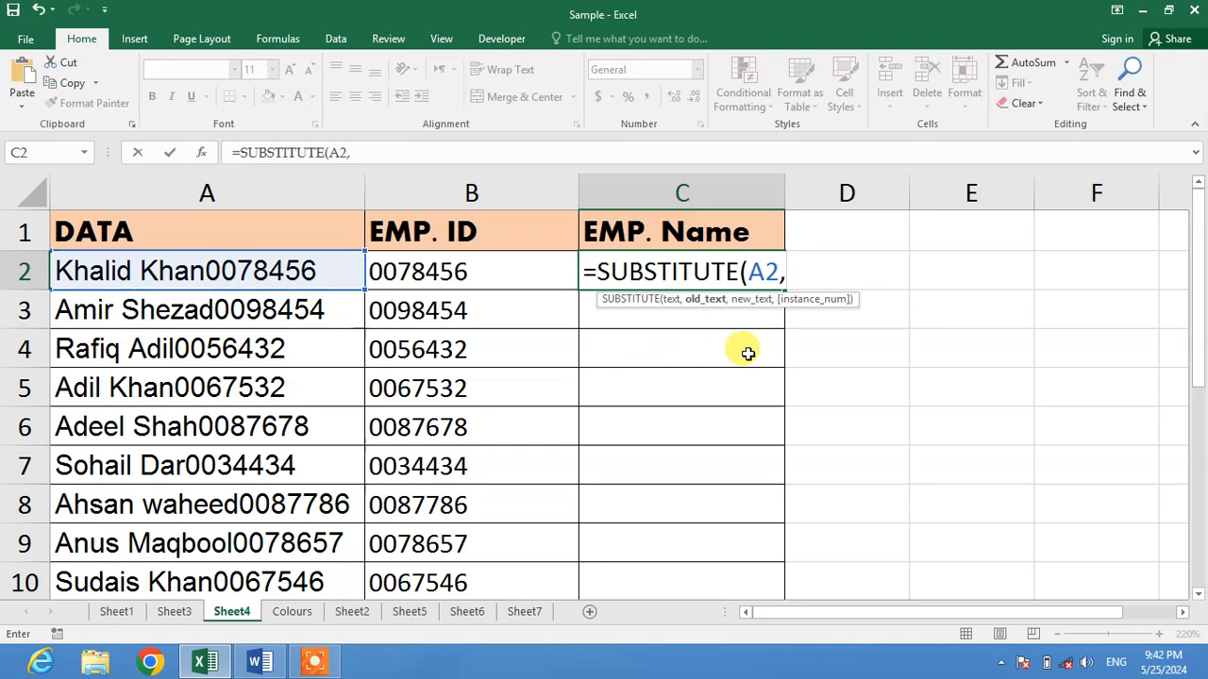
{"action": "mouse_move", "coordinate": [548, 260]}
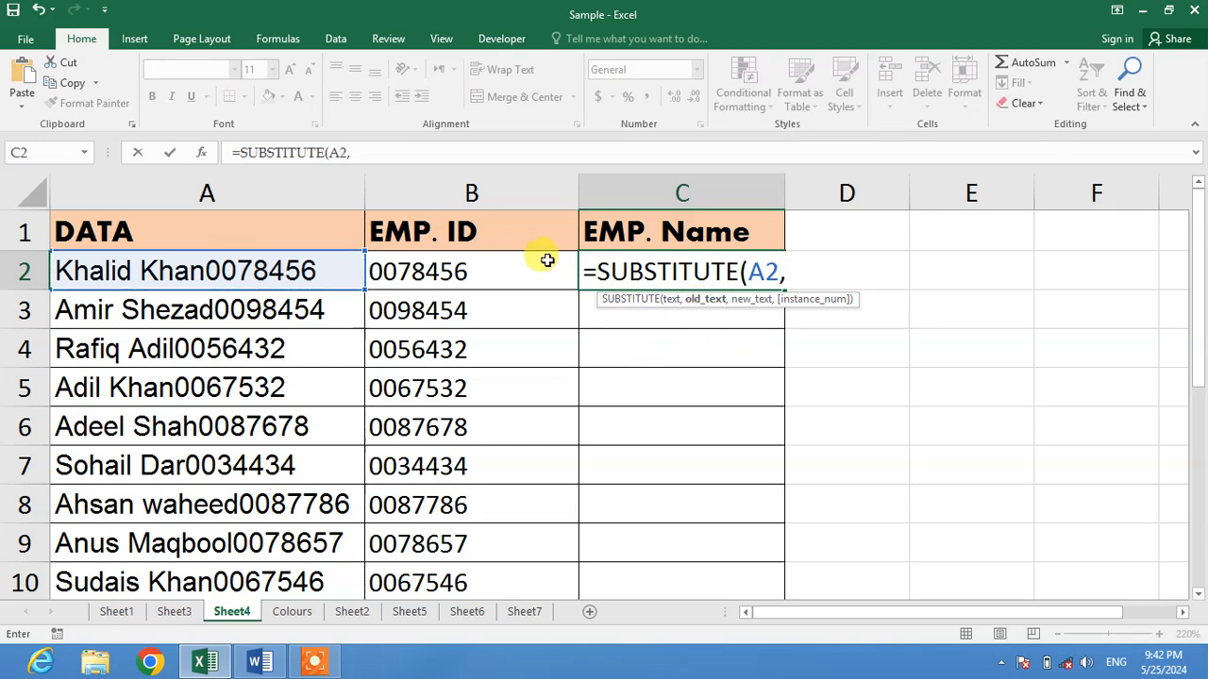
{"action": "left_click", "coordinate": [472, 272]}
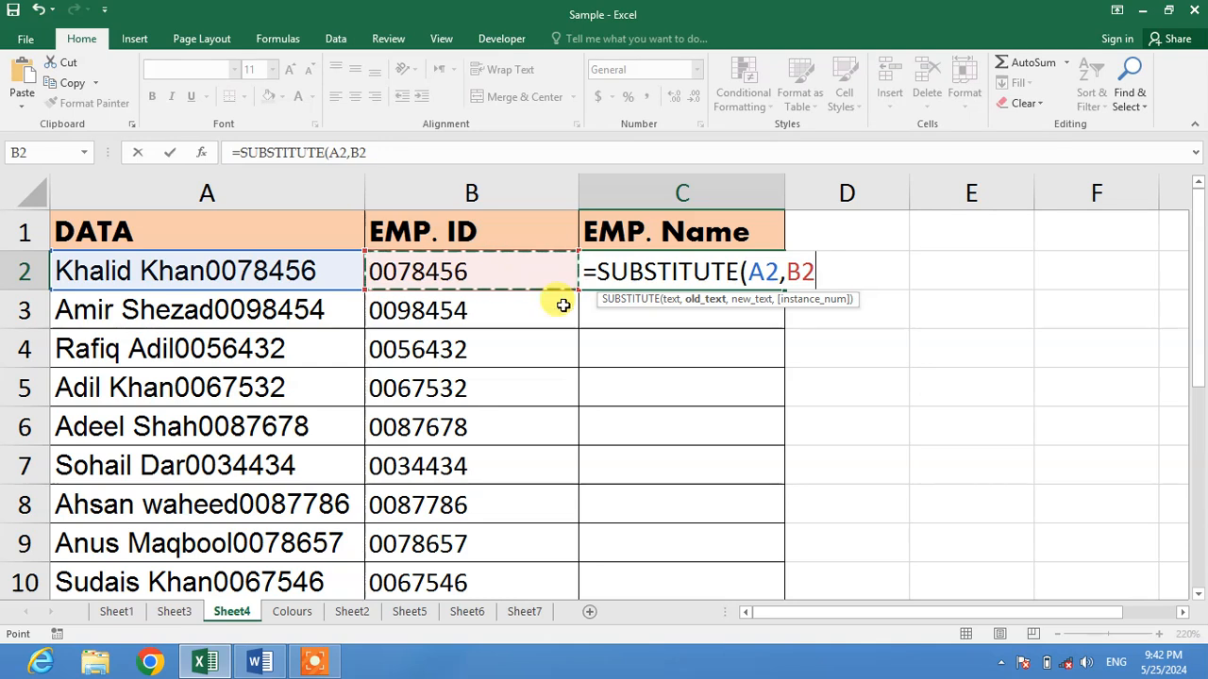
{"action": "mouse_move", "coordinate": [755, 347]}
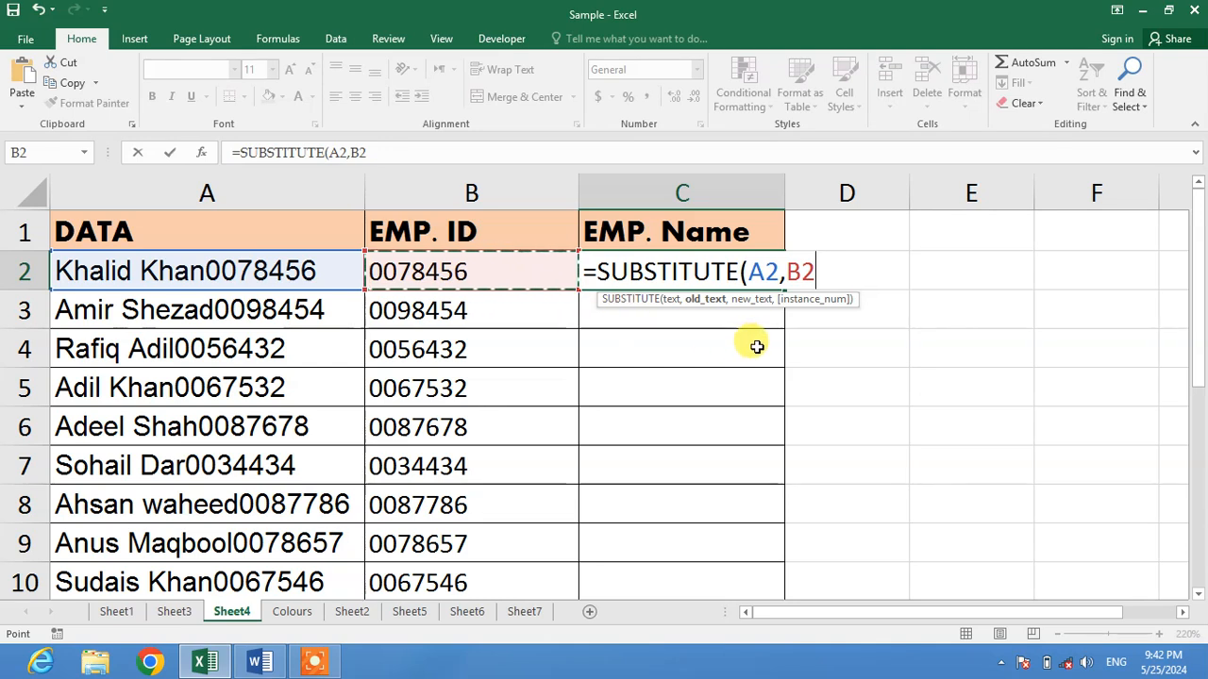
Complete the formula with ,"") so the ID is replaced by nothing, leaving the name
{"action": "type", "text": ","}
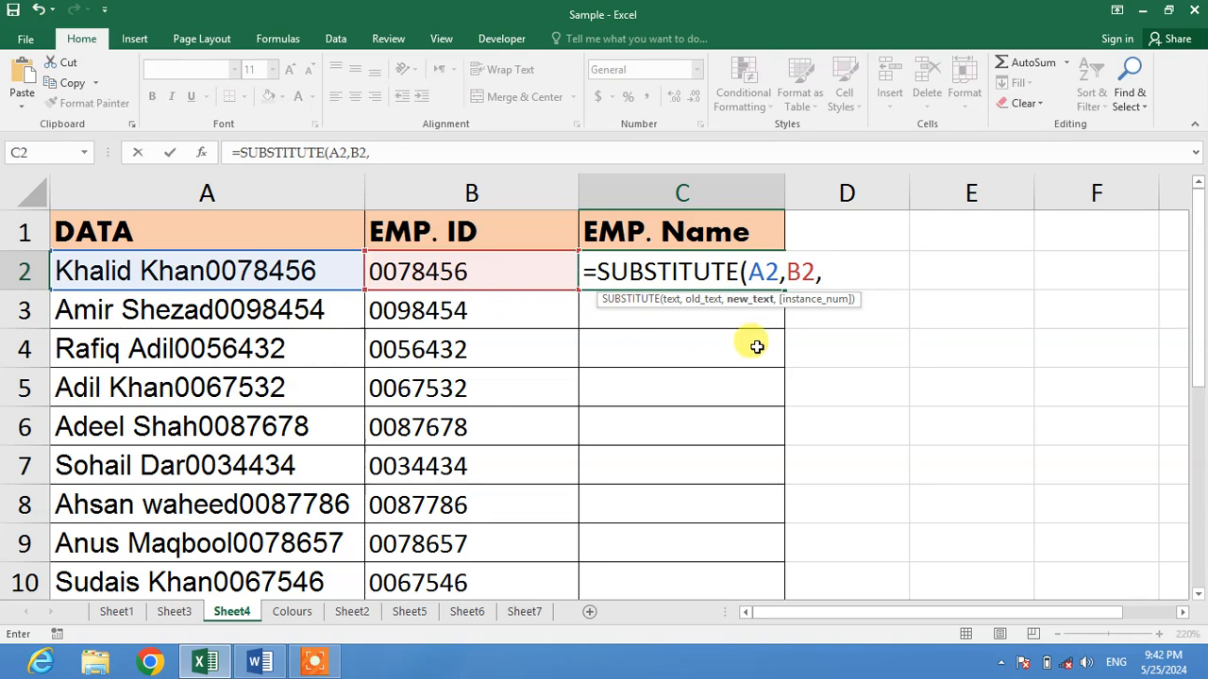
{"action": "type", "text": "\""}
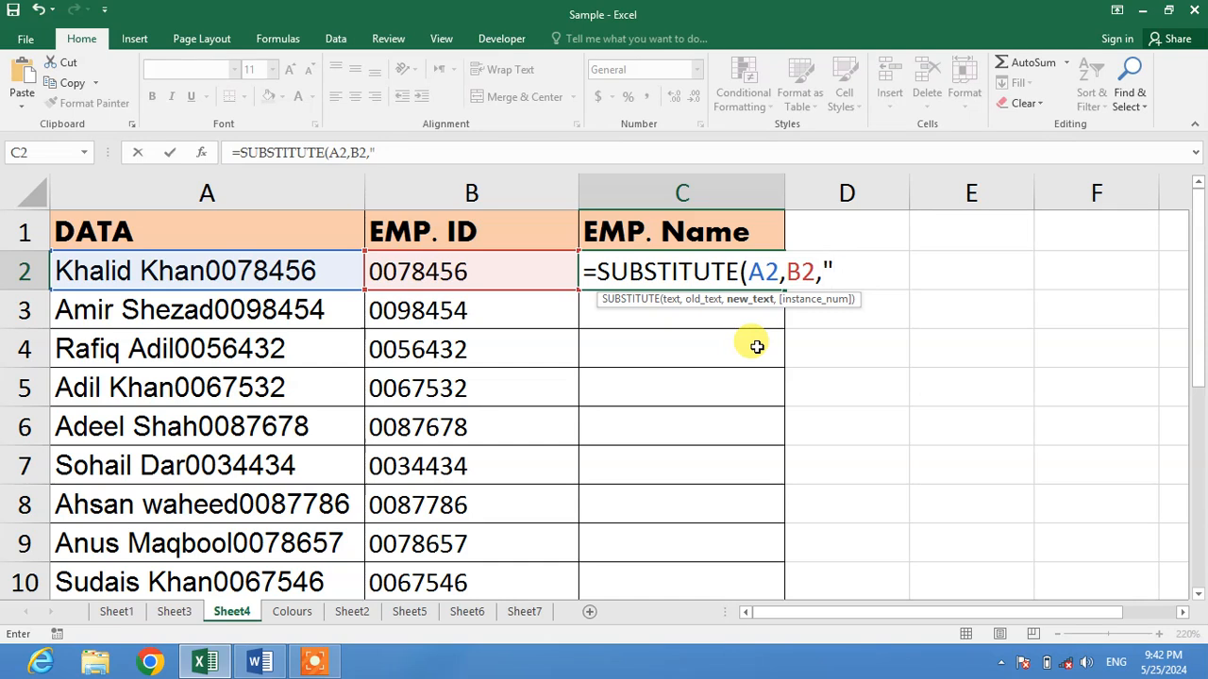
{"action": "type", "text": "\""}
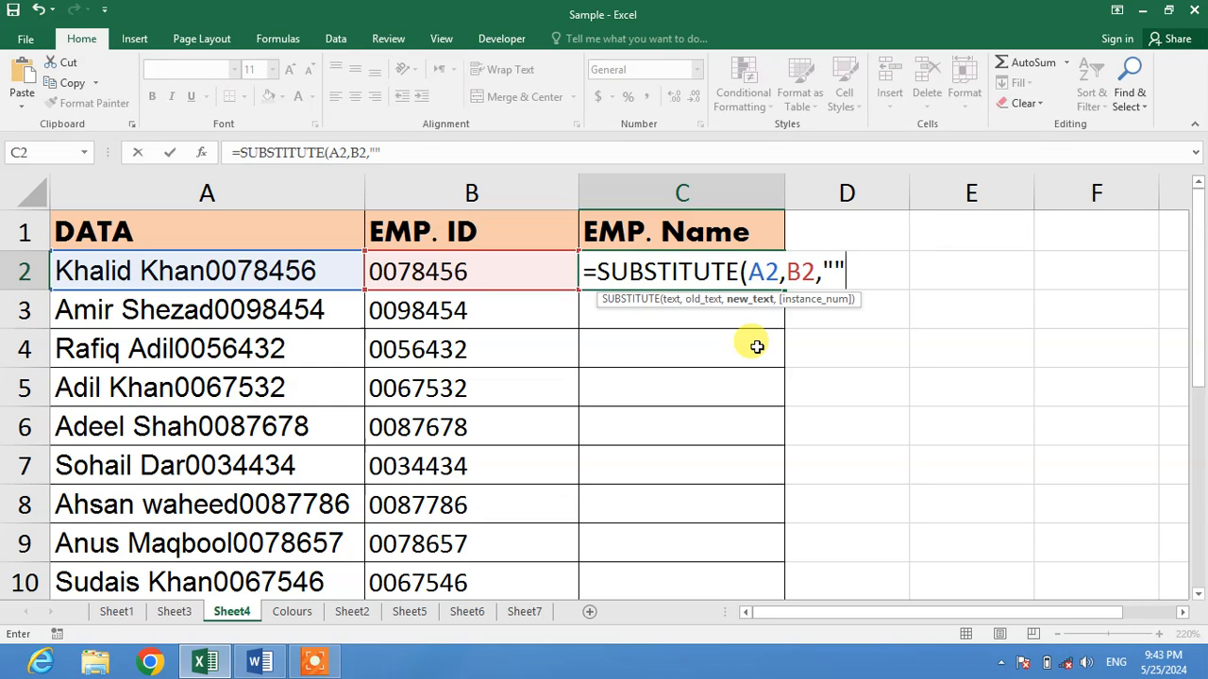
{"action": "type", "text": ")"}
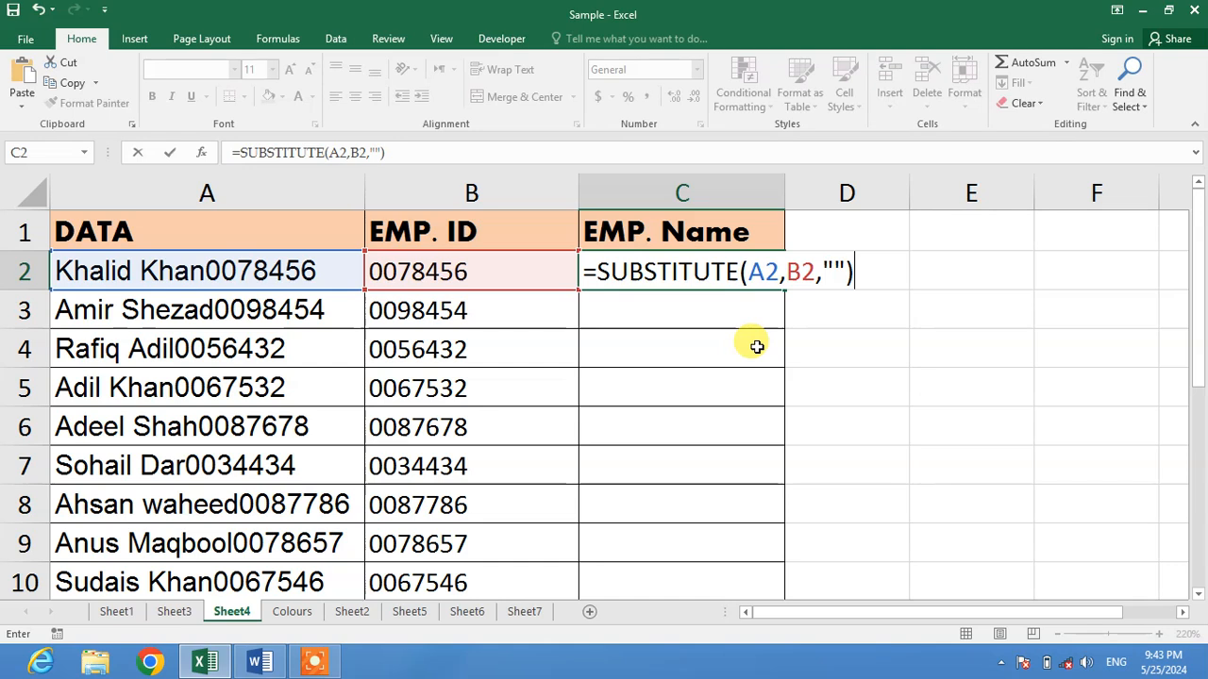